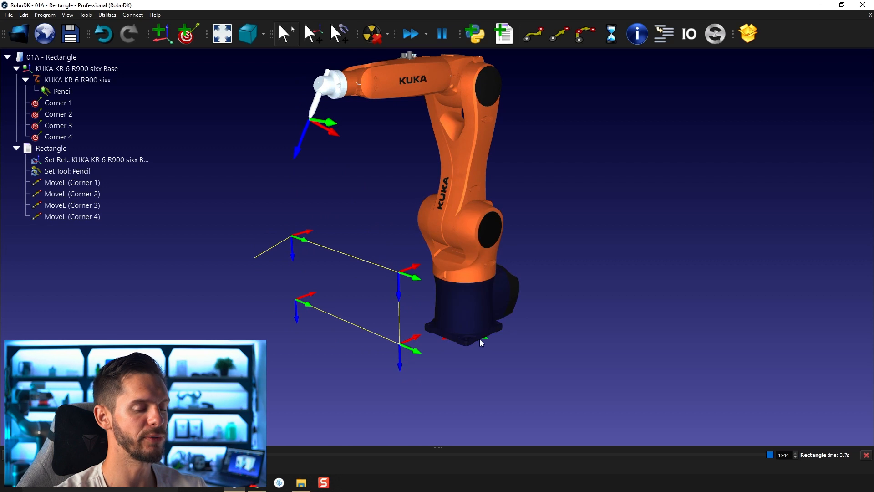
# Select the robot base frame and toggle its tree contents collapsed and expanded
pyautogui.click(77, 68)
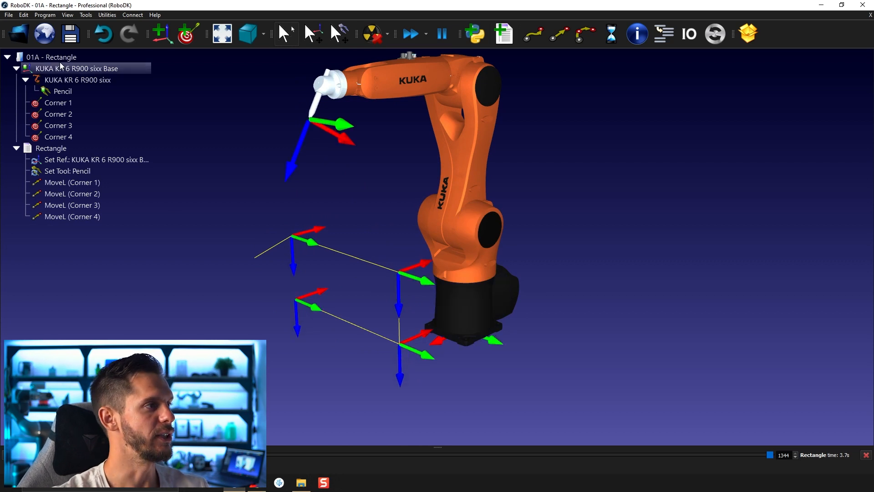
pyautogui.click(17, 68)
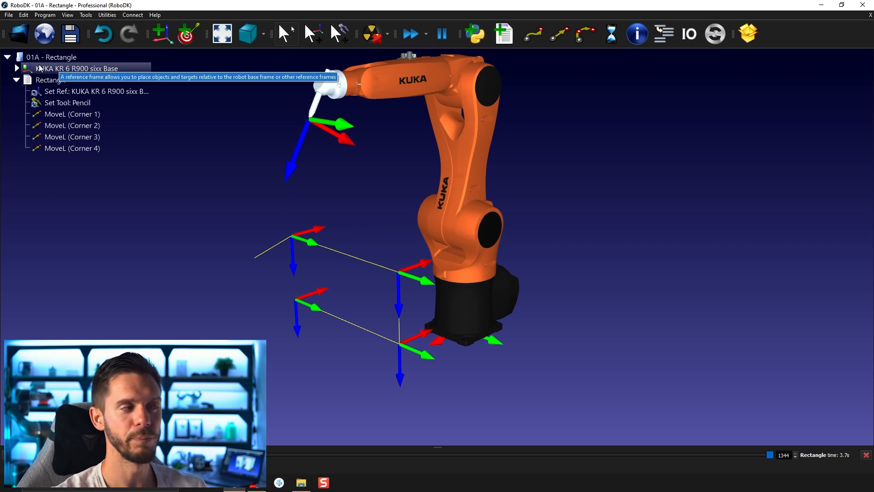
pyautogui.click(17, 68)
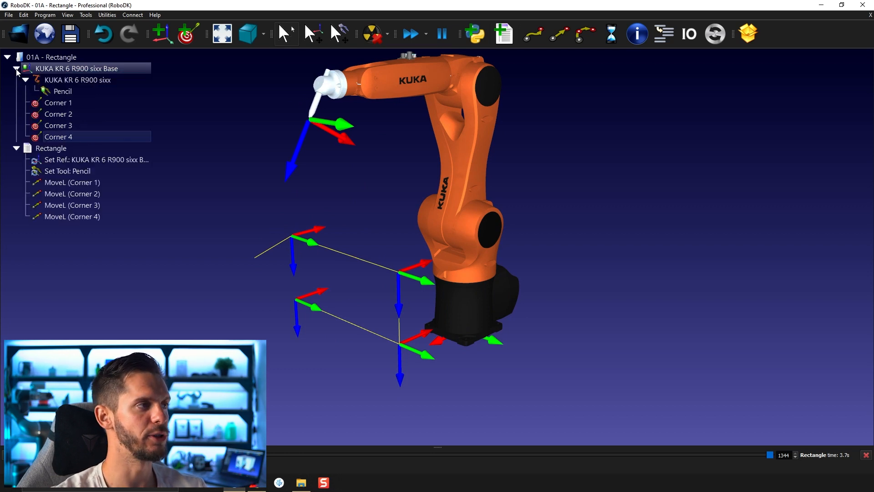
pyautogui.click(15, 68)
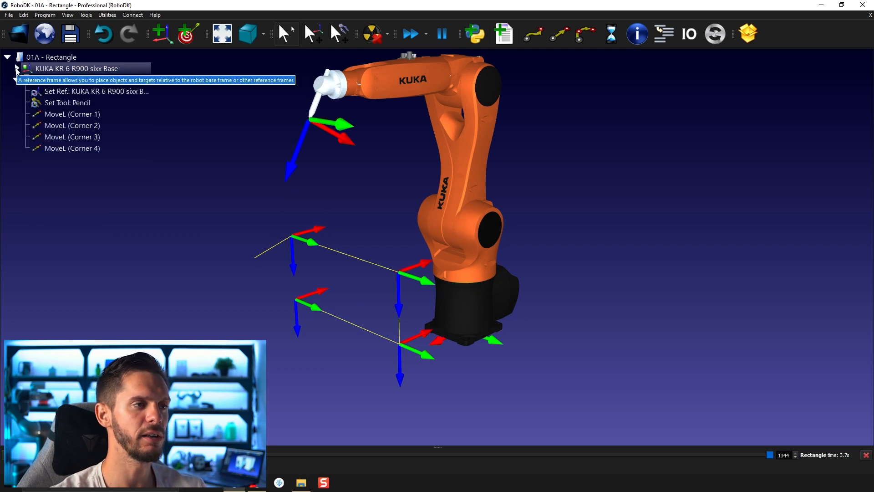
pyautogui.click(16, 68)
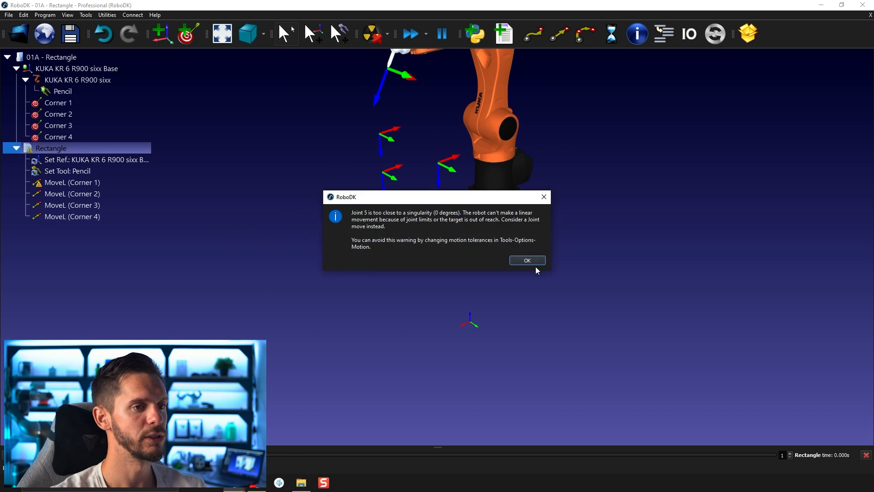
# Dismiss the singularity warning and run the Rectangle program simulation
pyautogui.click(526, 261)
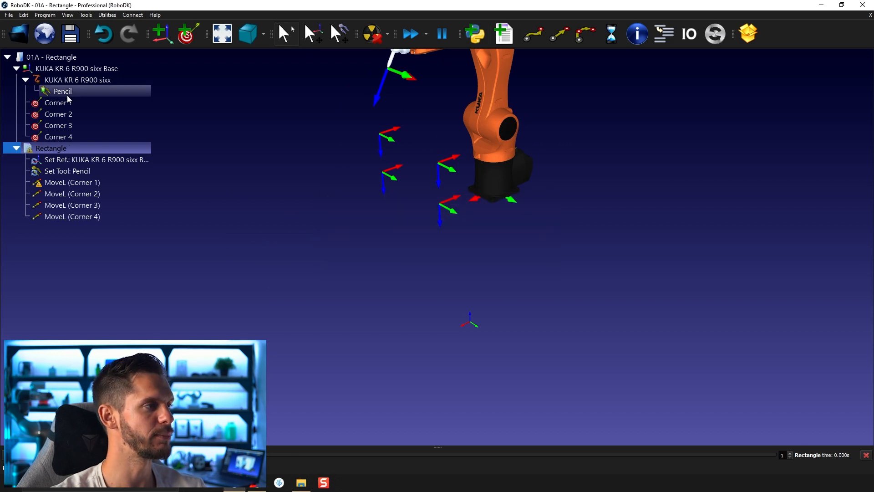
pyautogui.click(58, 103)
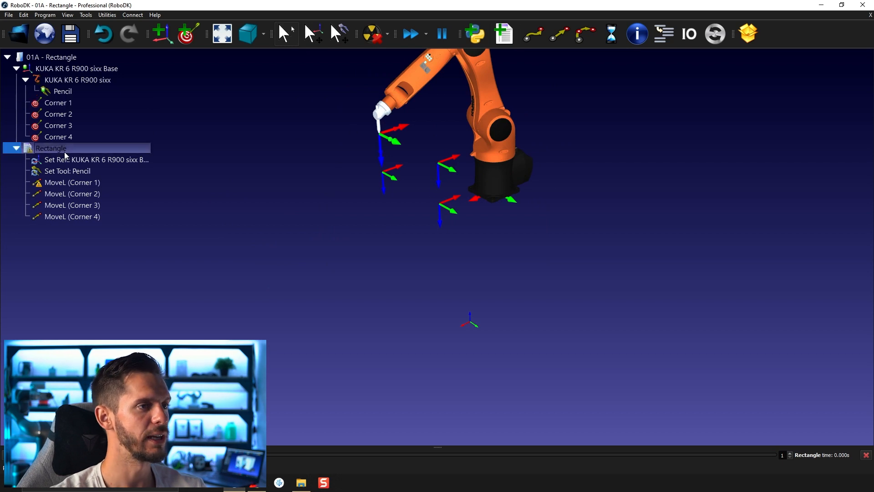
pyautogui.click(409, 34)
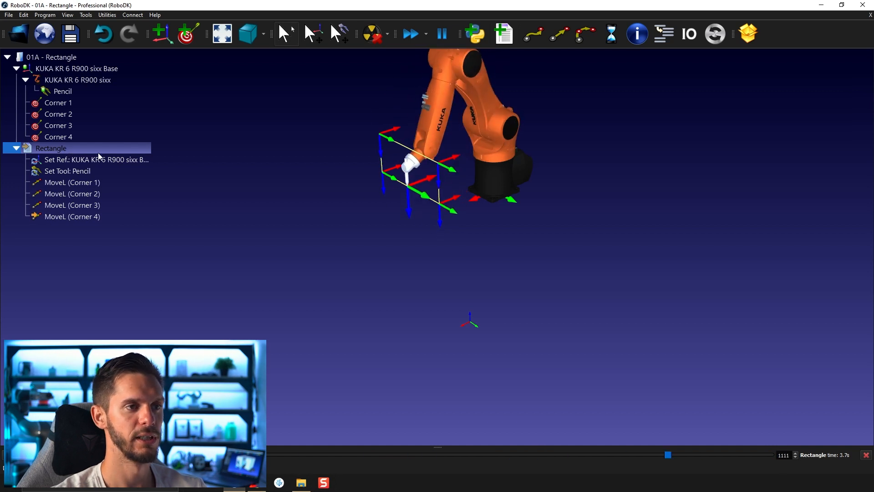
pyautogui.rightClick(51, 147)
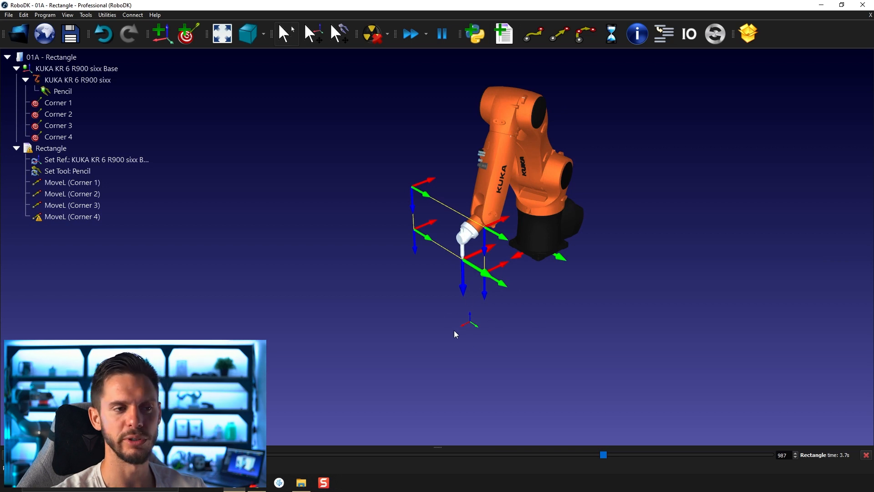
pyautogui.moveTo(488, 328)
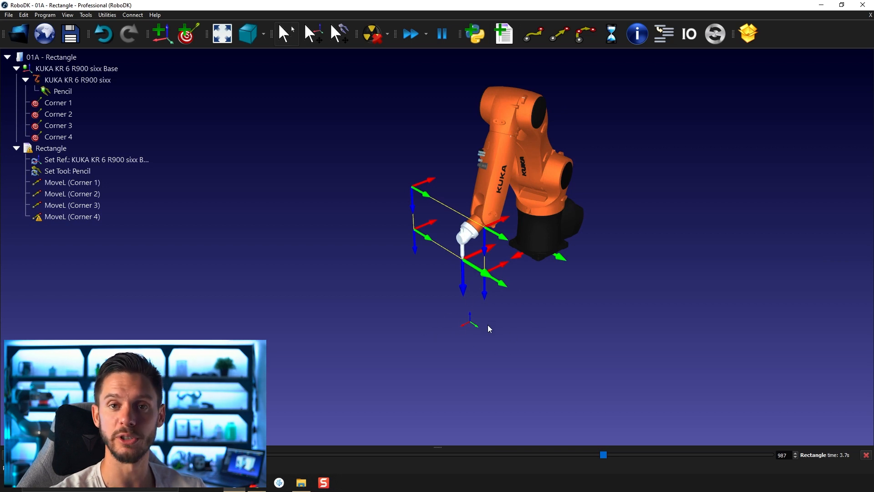
# Reset the robot base frame's pose to identity from its Frame Details
pyautogui.click(78, 80)
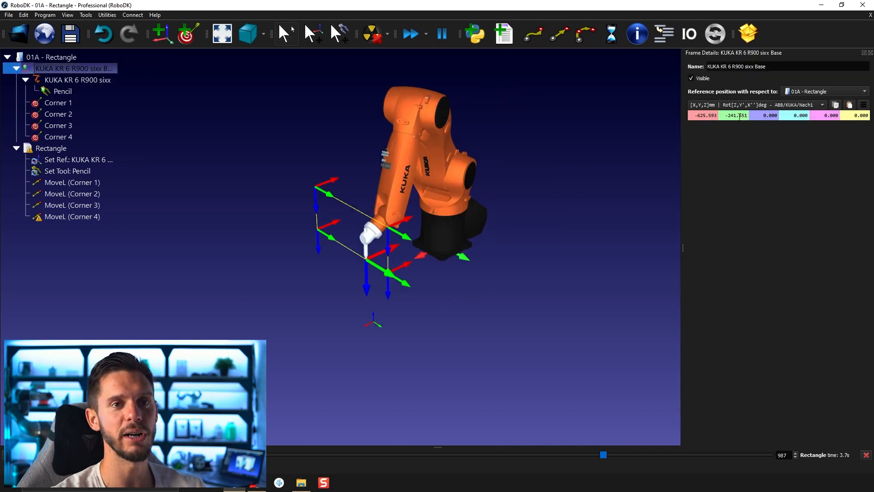
pyautogui.click(862, 105)
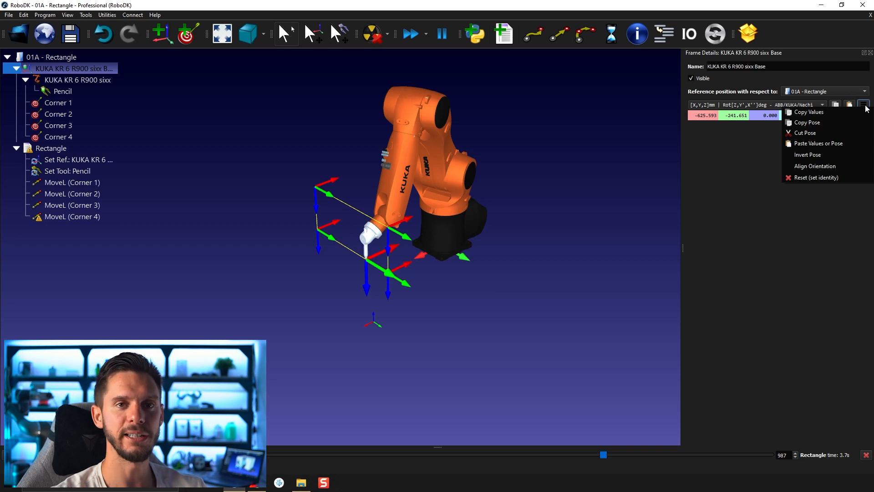
pyautogui.moveTo(816, 177)
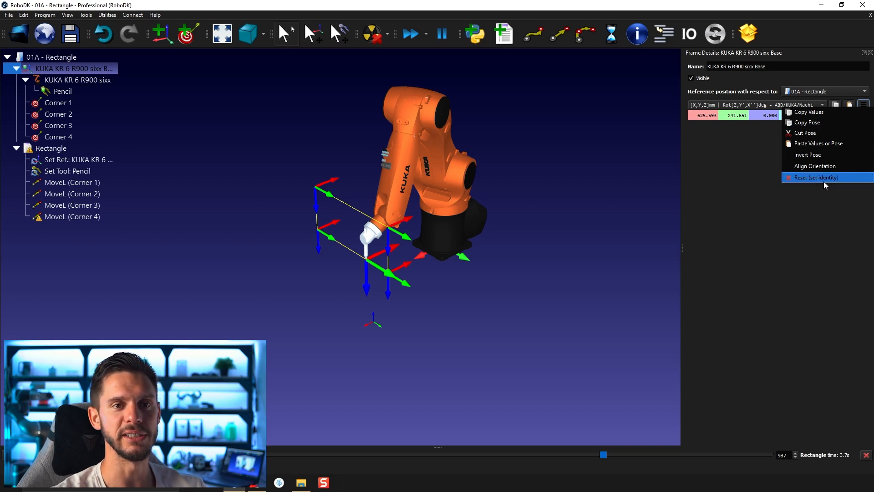
pyautogui.click(816, 177)
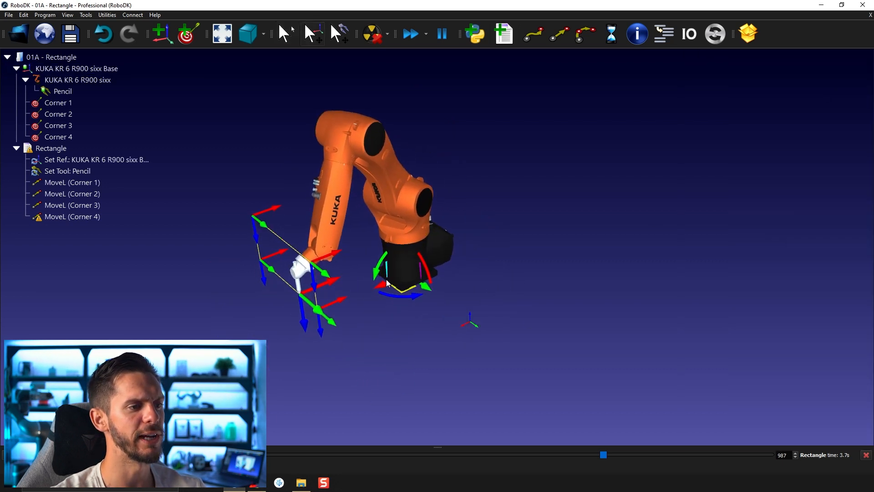
pyautogui.rightClick(76, 68)
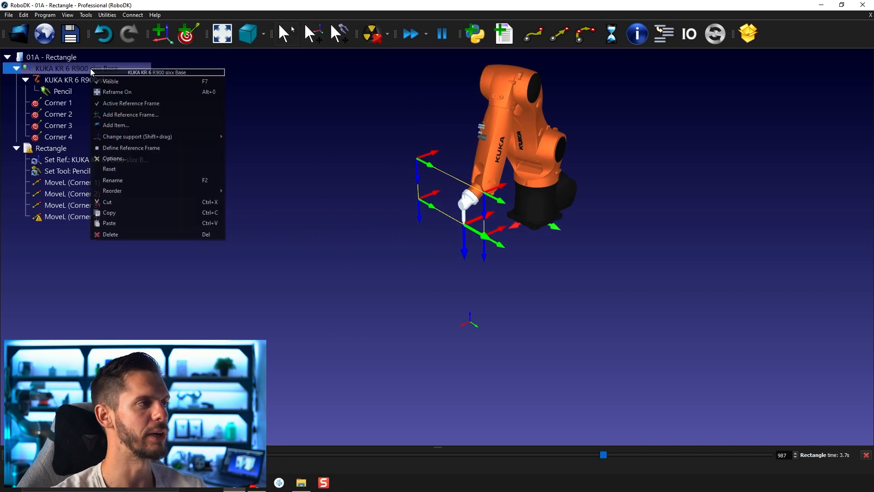
pyautogui.moveTo(120, 169)
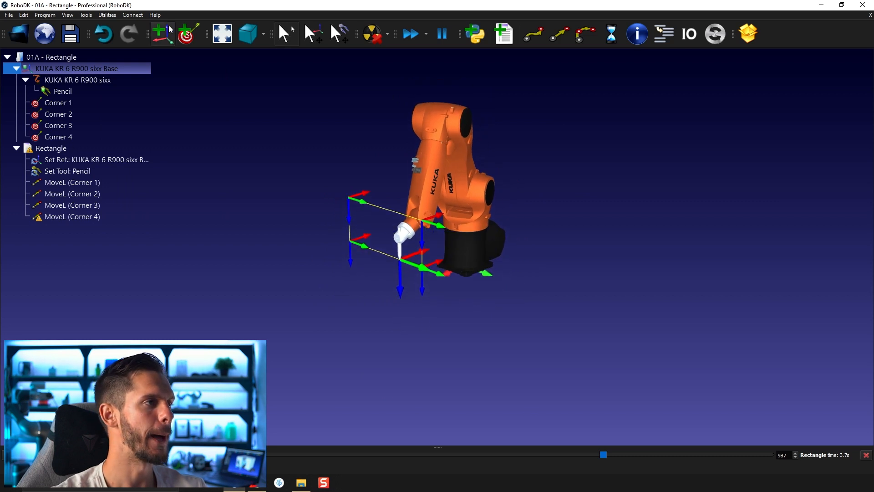
pyautogui.moveTo(162, 34)
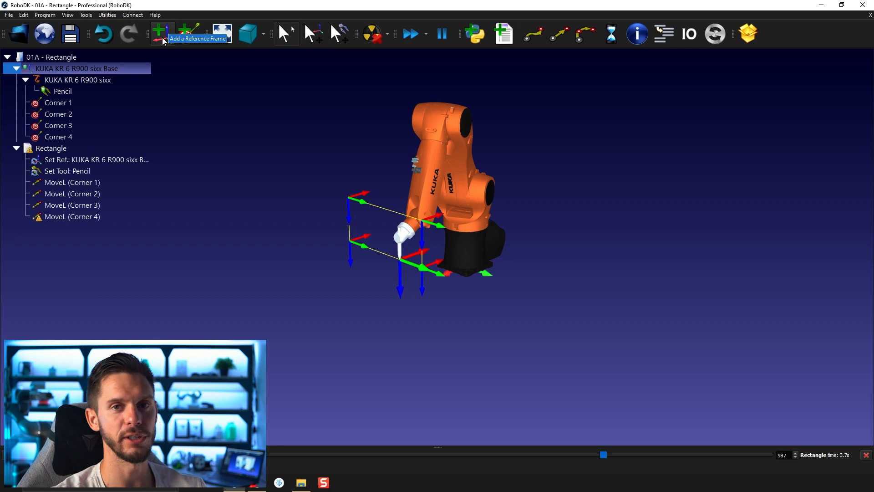
# Add a new reference frame, Frame 2, under the robot base and select it
pyautogui.click(159, 33)
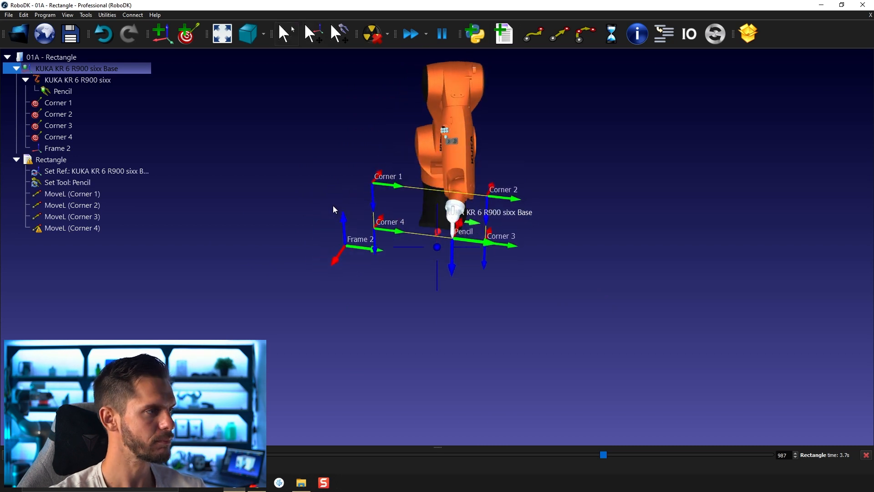
pyautogui.click(57, 148)
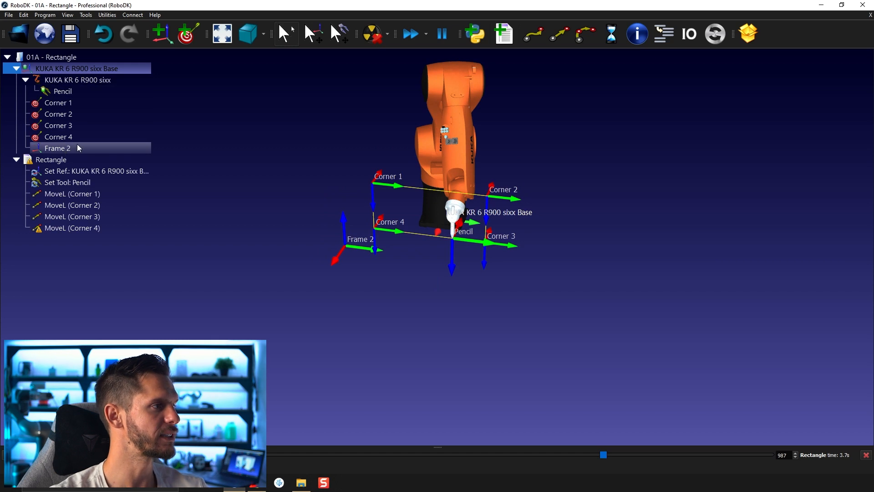
pyautogui.moveTo(282, 64)
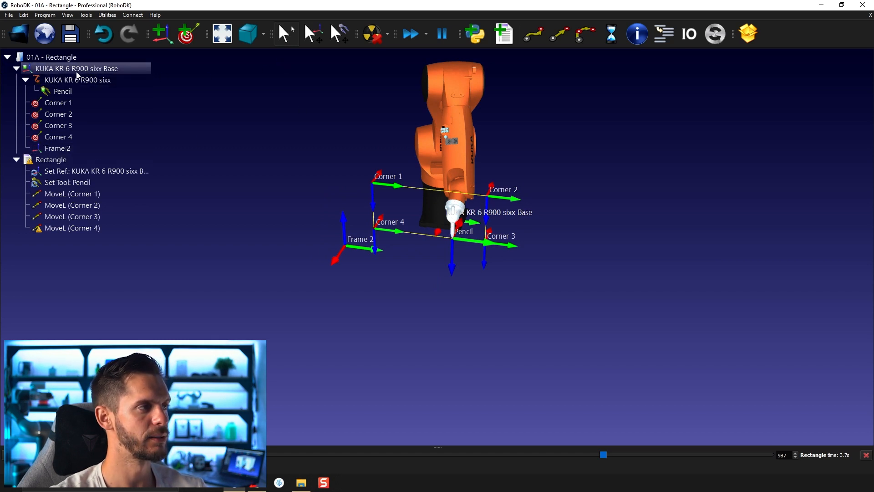
pyautogui.moveTo(78, 73)
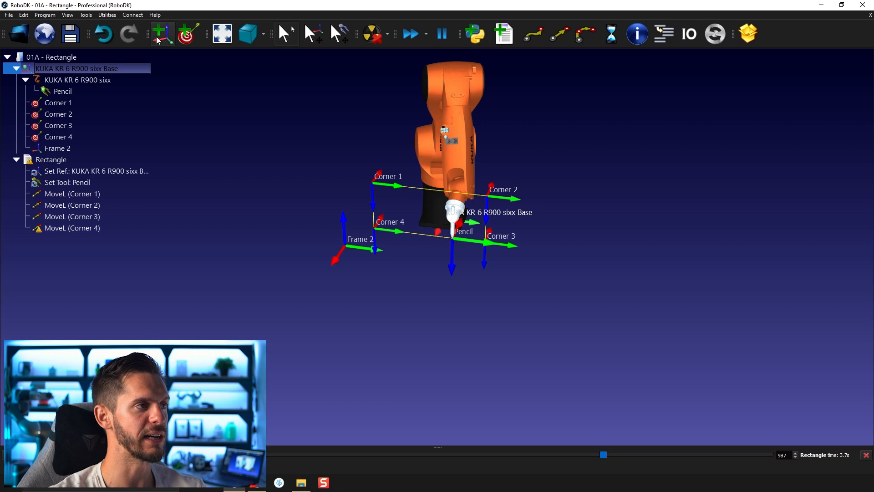
pyautogui.moveTo(162, 34)
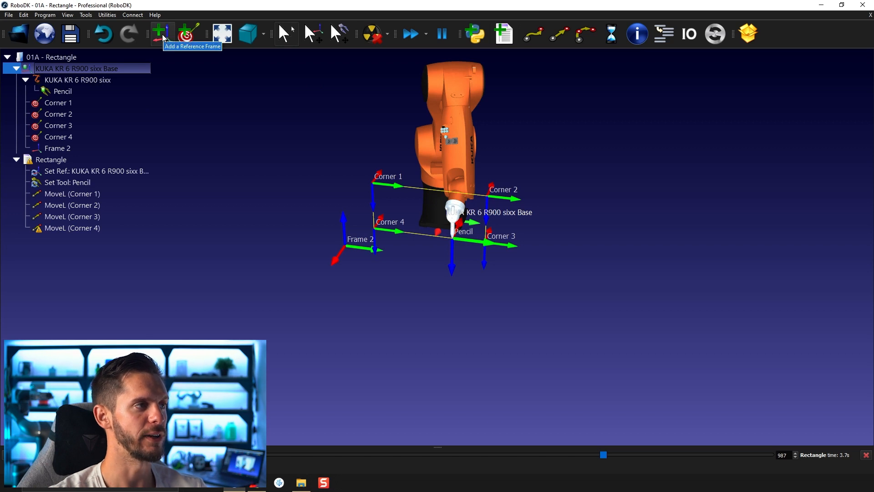
pyautogui.click(161, 34)
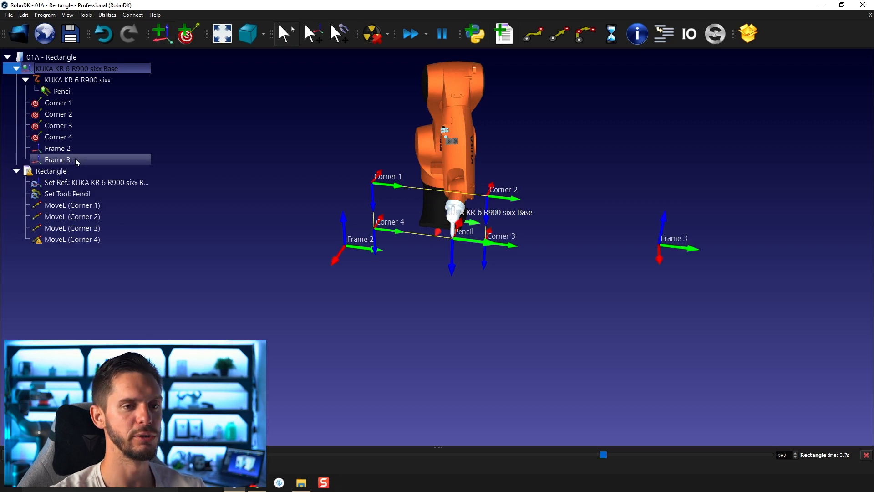
pyautogui.click(57, 160)
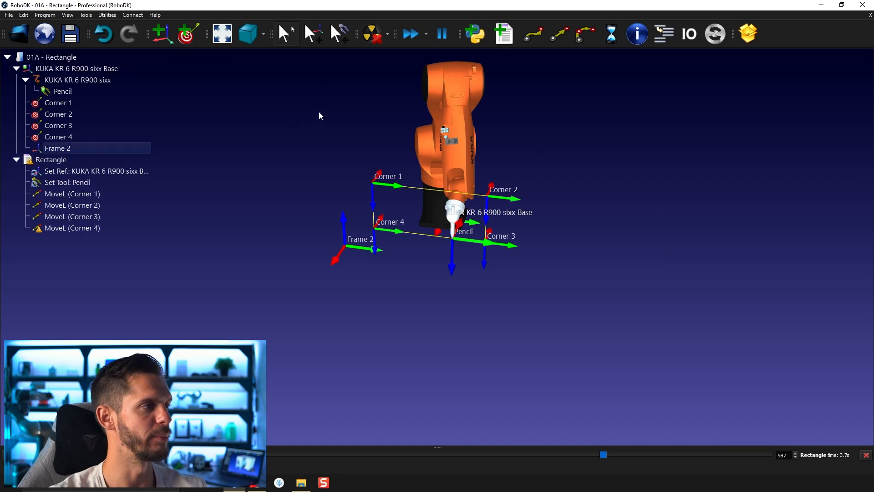
pyautogui.click(161, 34)
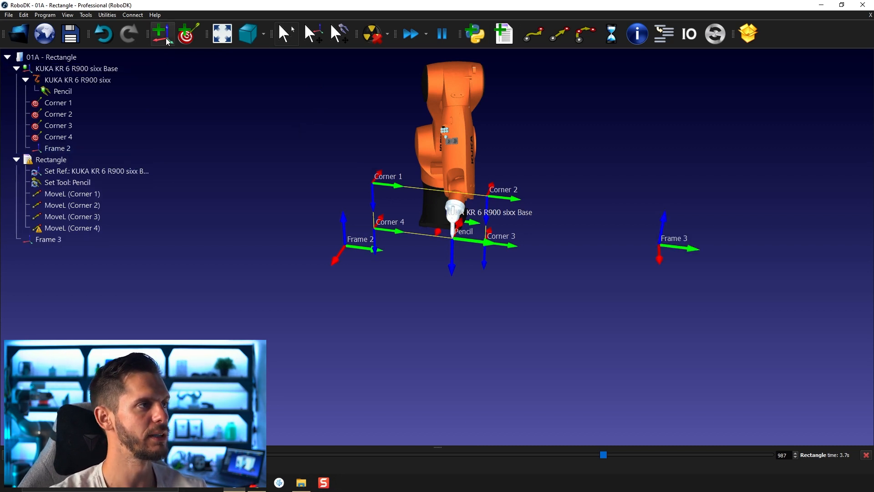
pyautogui.click(48, 239)
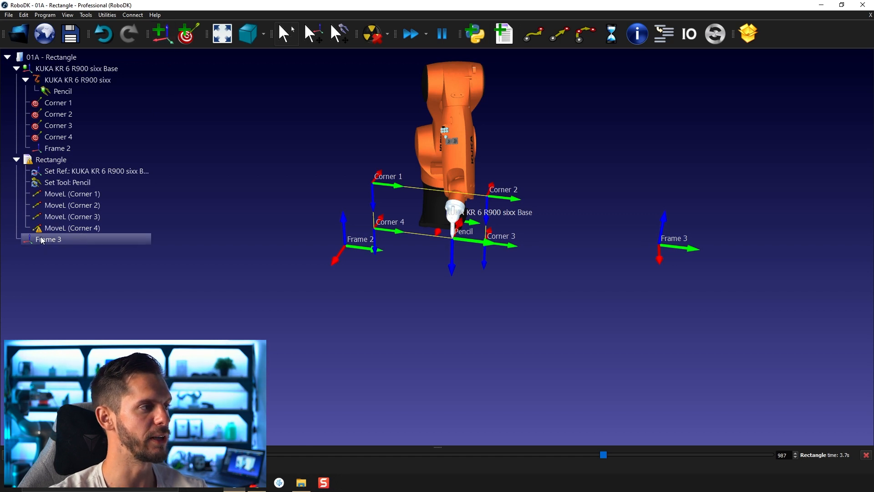
pyautogui.click(53, 56)
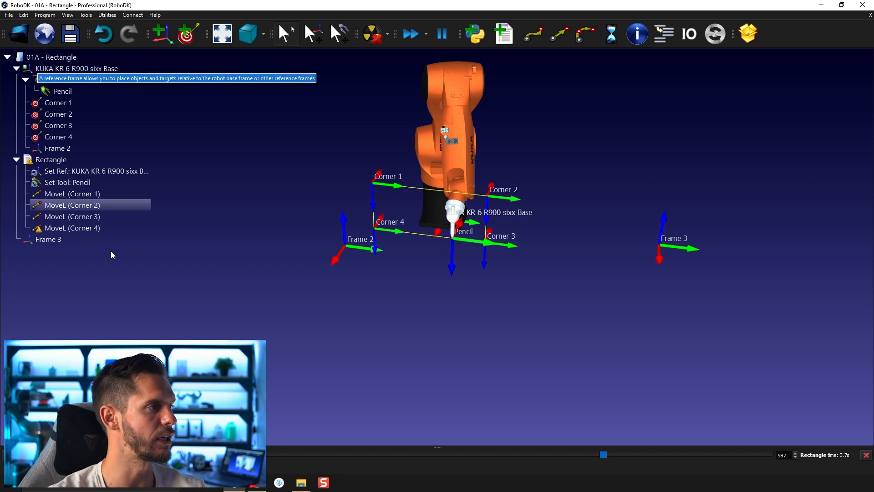
pyautogui.click(51, 160)
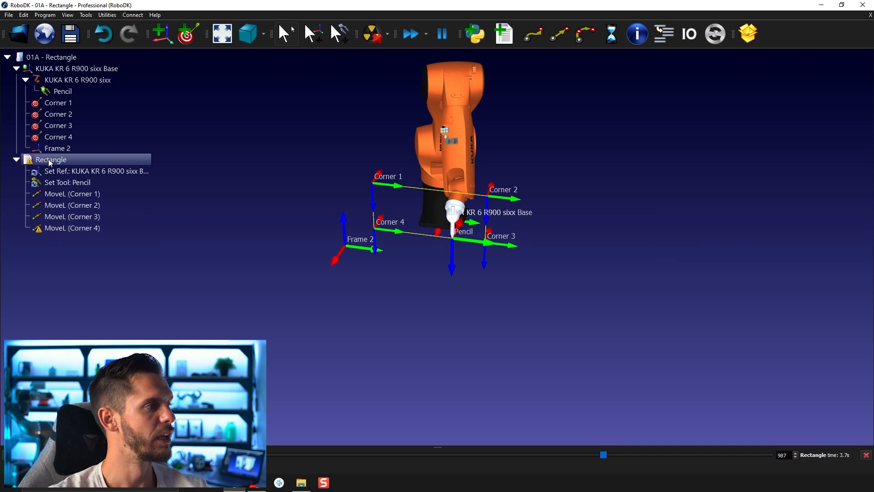
pyautogui.click(58, 103)
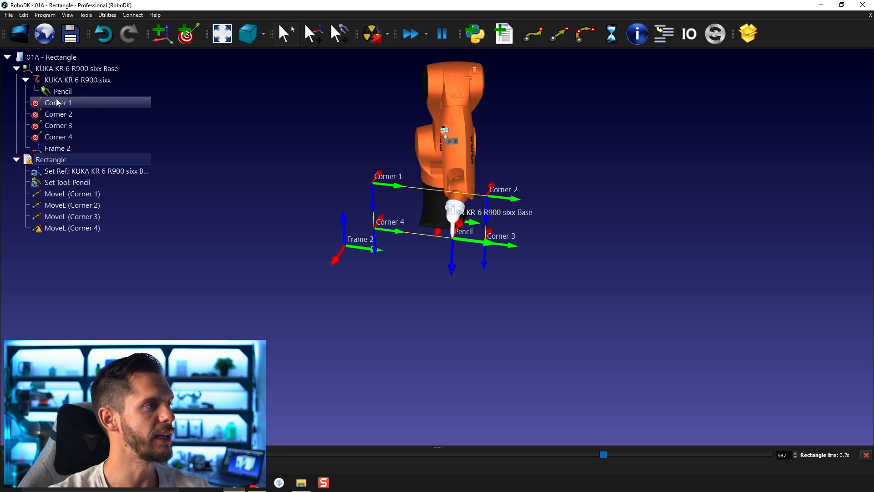
# Rename Frame 2 to Frame Rectangle
pyautogui.click(77, 68)
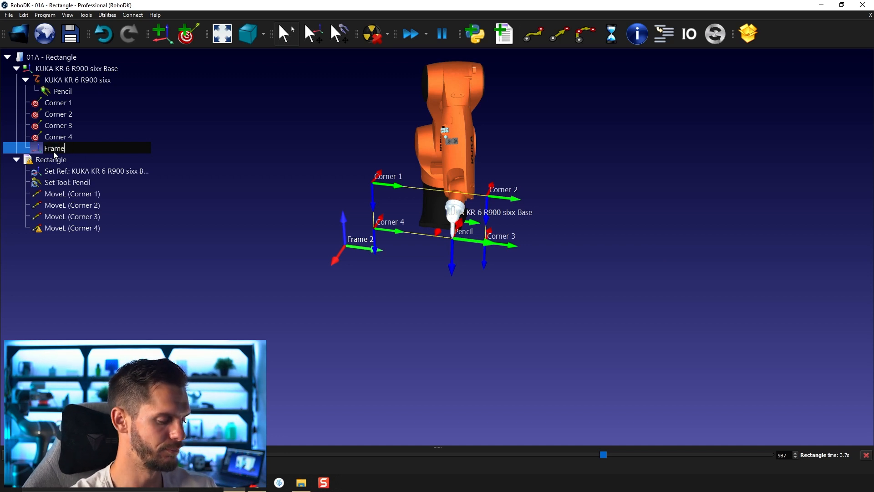
pyautogui.write('Rectangle')
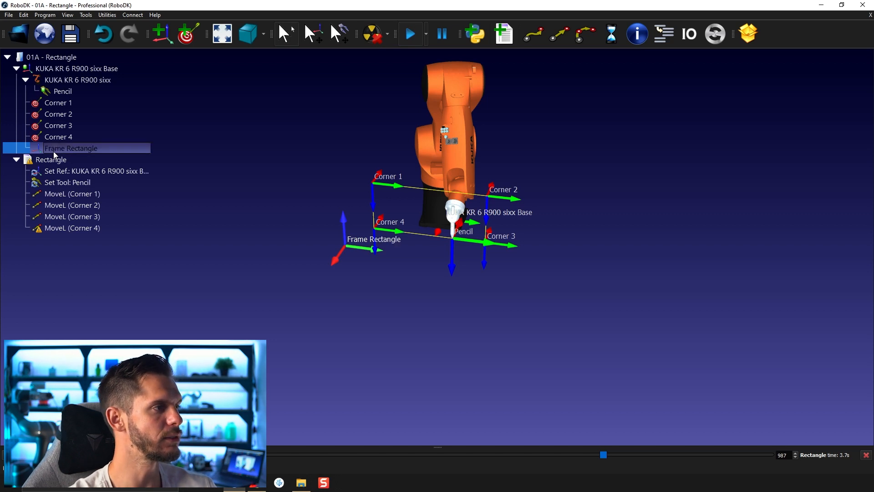
pyautogui.moveTo(544, 328)
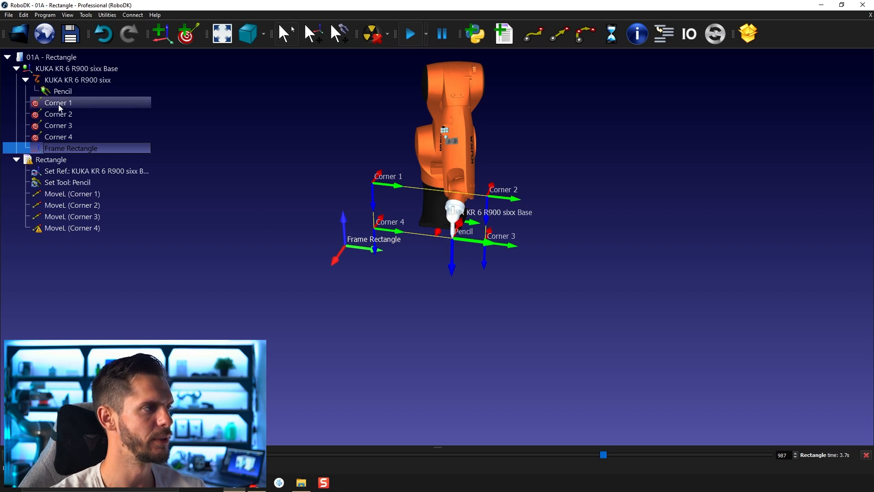
# Re-parent Corner 1 to Corner 4 under Frame Rectangle via Change support
pyautogui.click(59, 136)
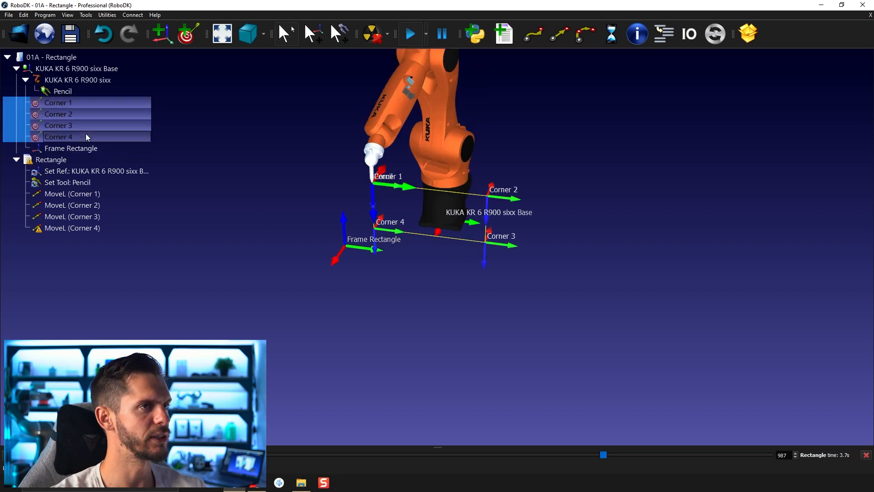
pyautogui.rightClick(58, 137)
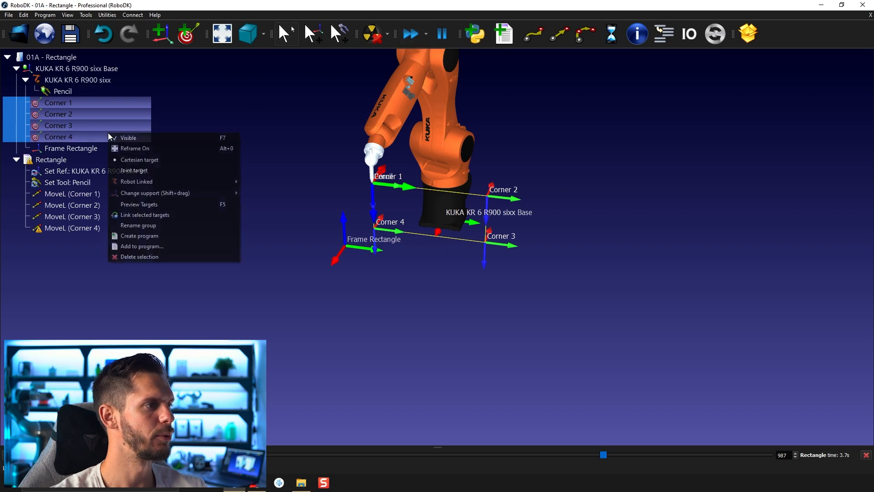
pyautogui.moveTo(155, 193)
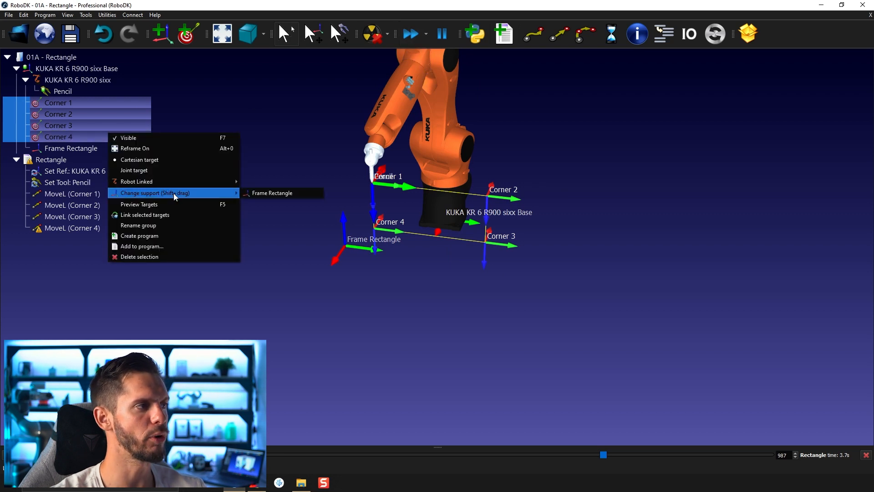
pyautogui.moveTo(272, 193)
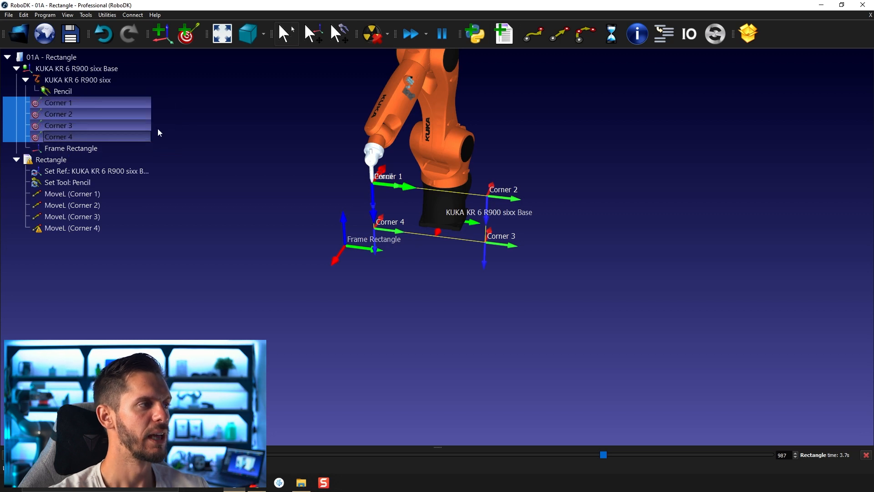
pyautogui.moveTo(176, 128)
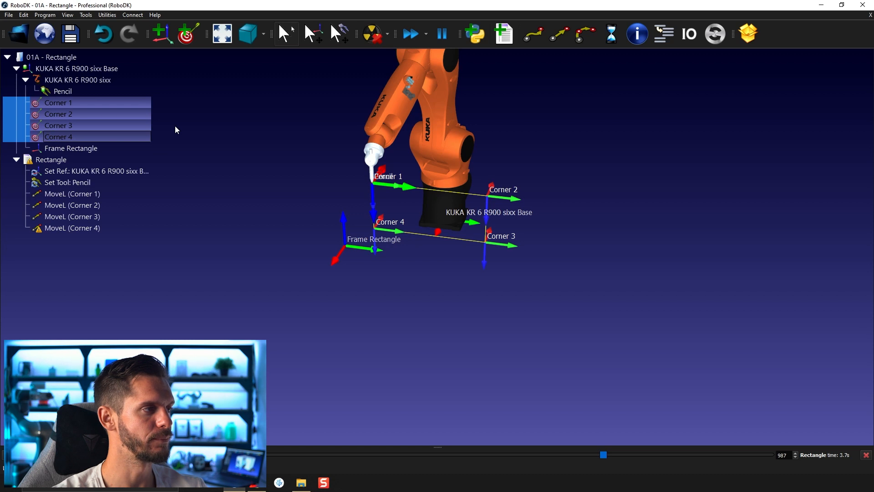
pyautogui.rightClick(58, 136)
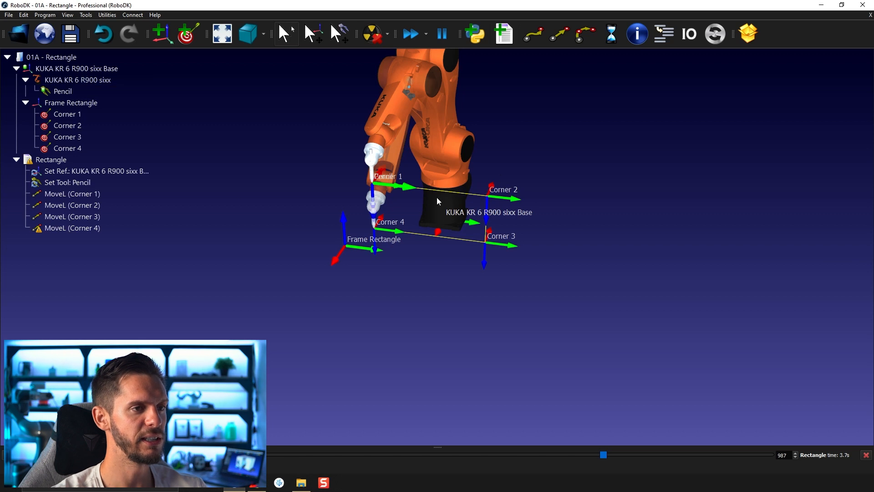
pyautogui.moveTo(637, 169)
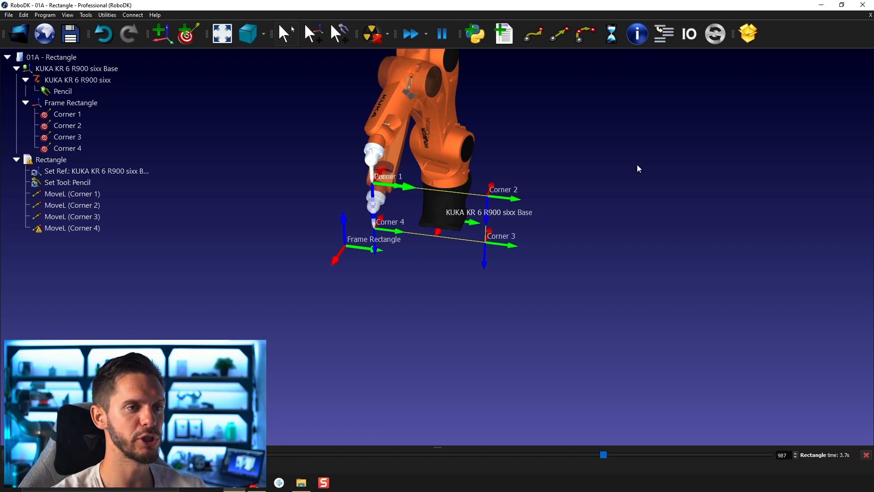
# Hide the KUKA robot model, leaving Frame Rectangle and the corner targets in view
pyautogui.click(71, 103)
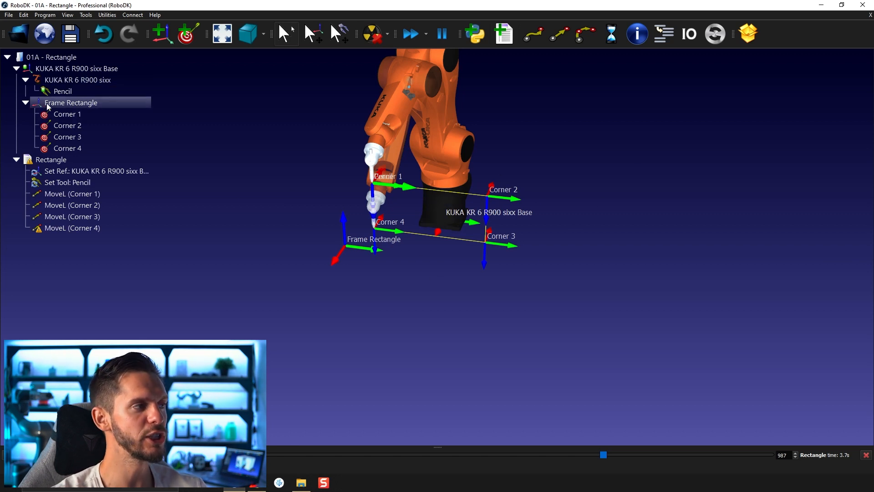
pyautogui.moveTo(70, 103)
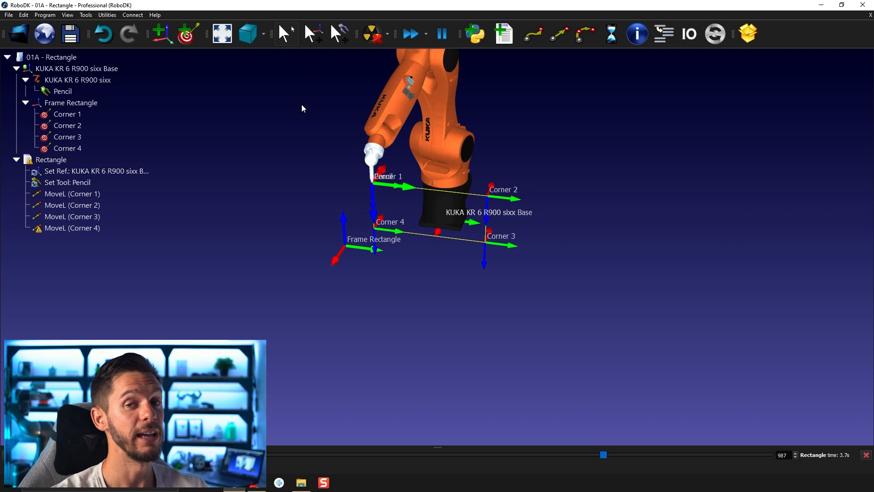
pyautogui.moveTo(319, 178)
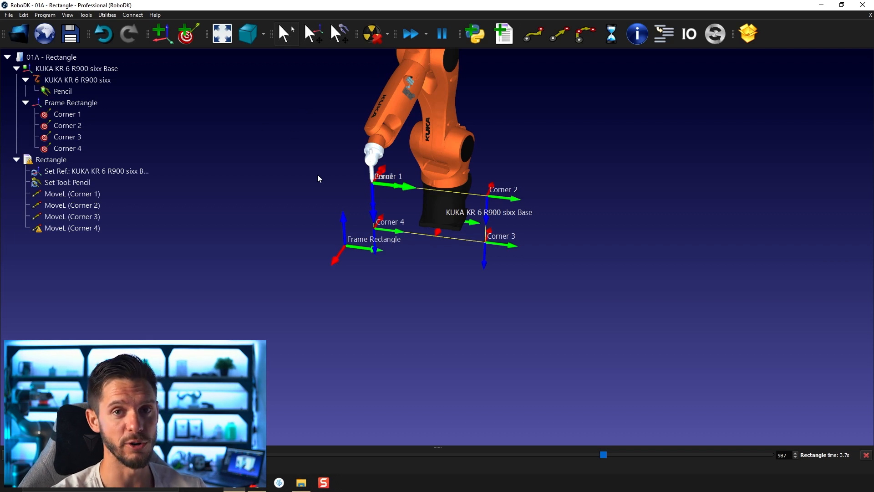
pyautogui.moveTo(280, 260)
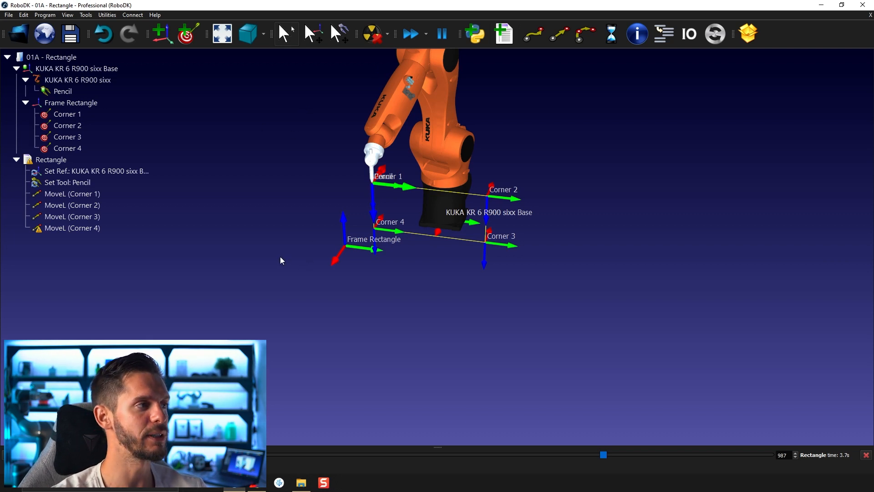
pyautogui.moveTo(276, 245)
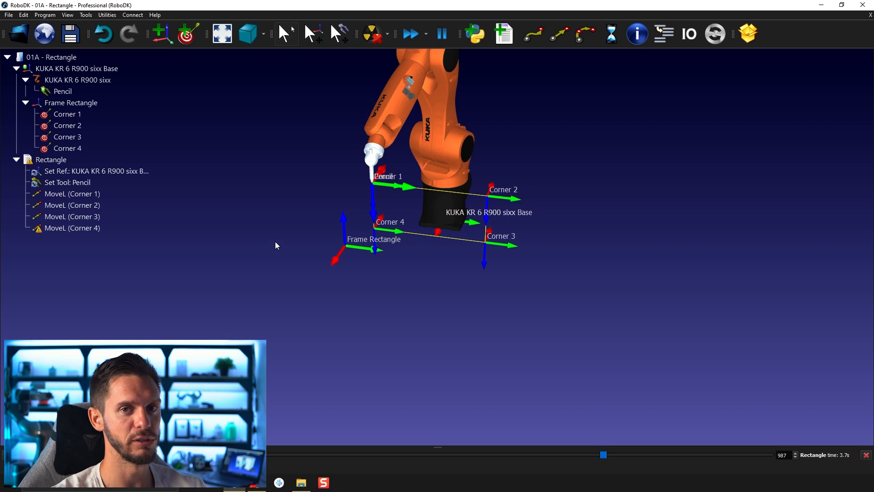
pyautogui.moveTo(426, 236)
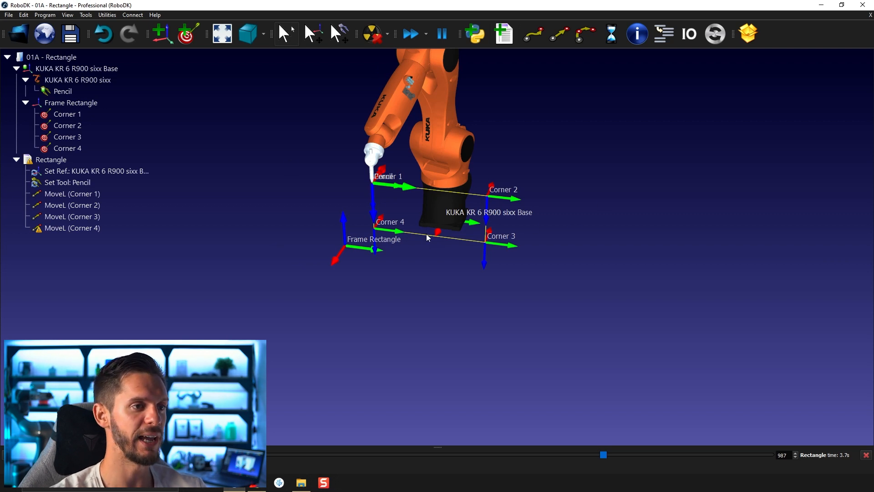
pyautogui.click(67, 114)
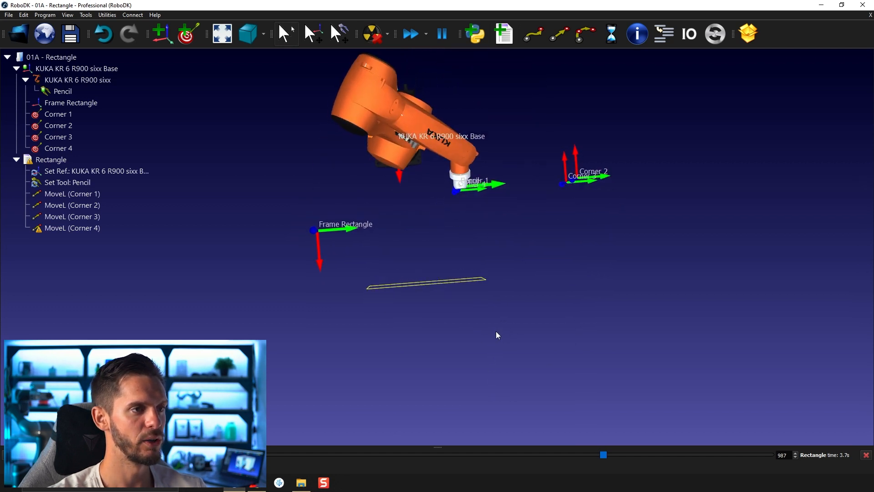
pyautogui.rightClick(78, 80)
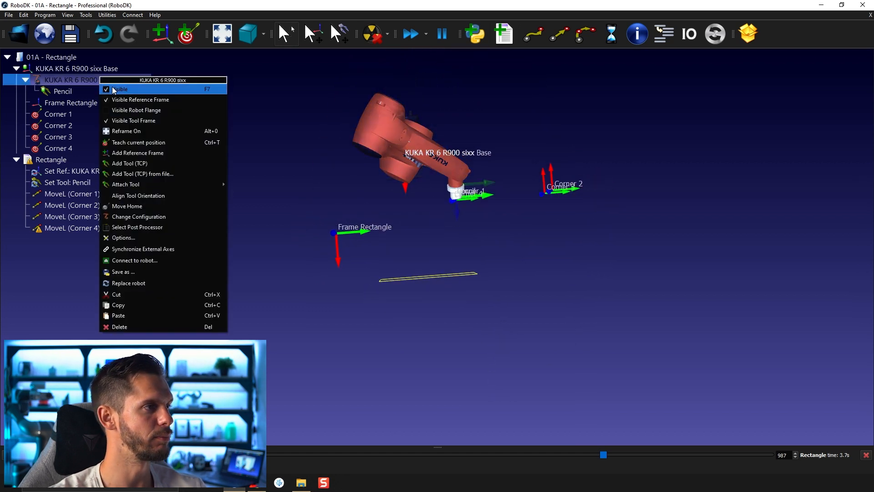
pyautogui.rightClick(62, 91)
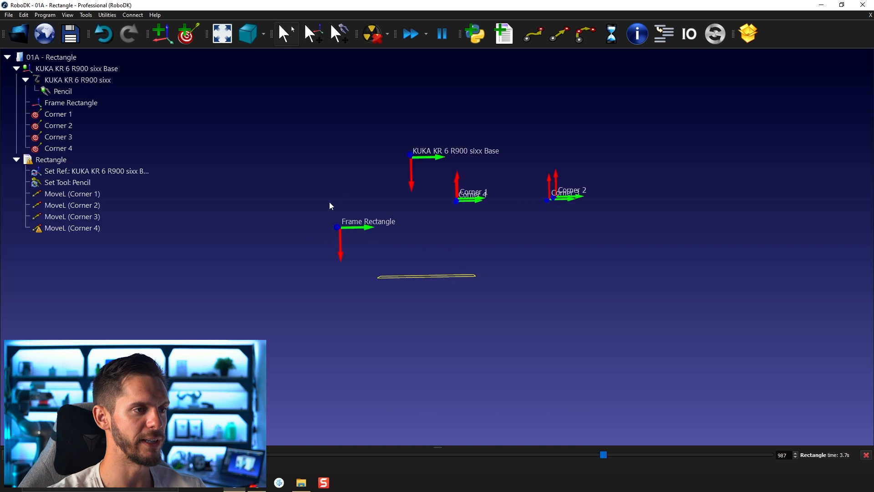
pyautogui.moveTo(374, 287)
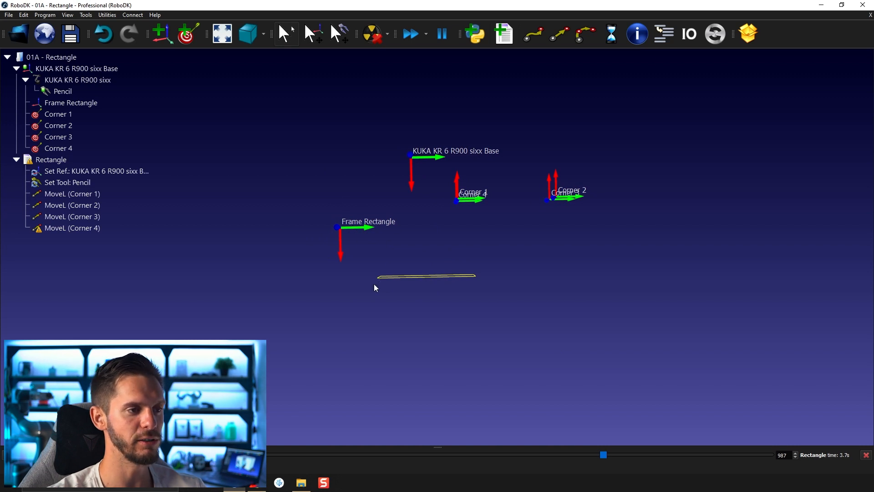
pyautogui.moveTo(451, 192)
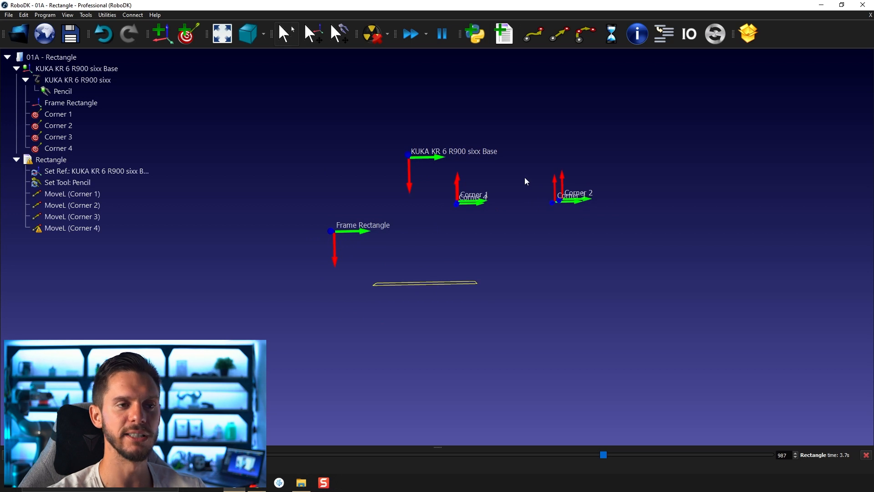
pyautogui.moveTo(552, 189)
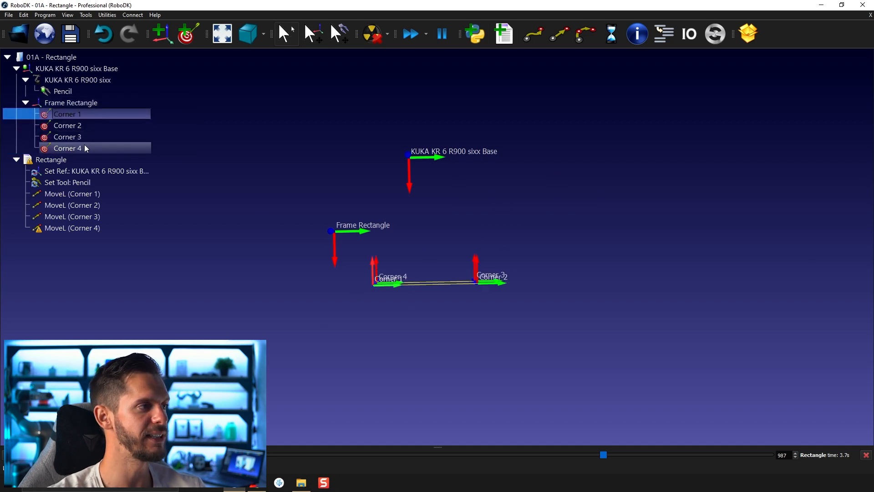
# Move Corner 1 to Corner 4 back under Frame Rectangle and show the robot again
pyautogui.rightClick(66, 137)
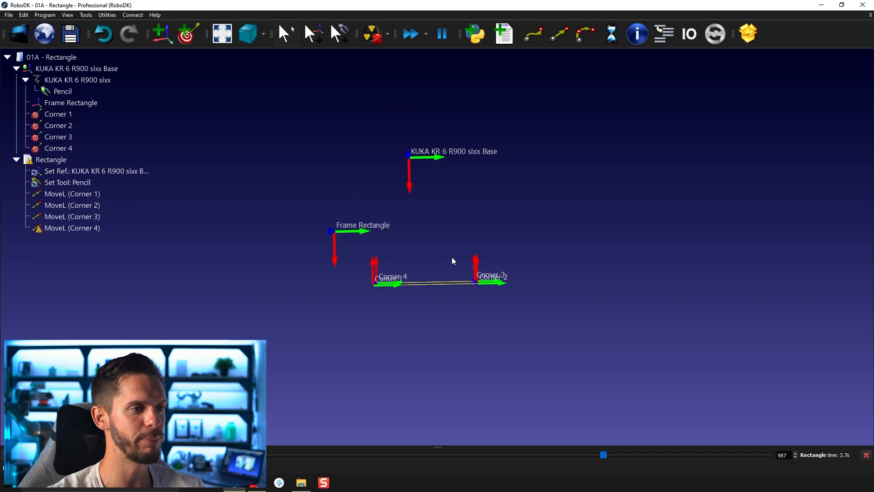
pyautogui.click(58, 147)
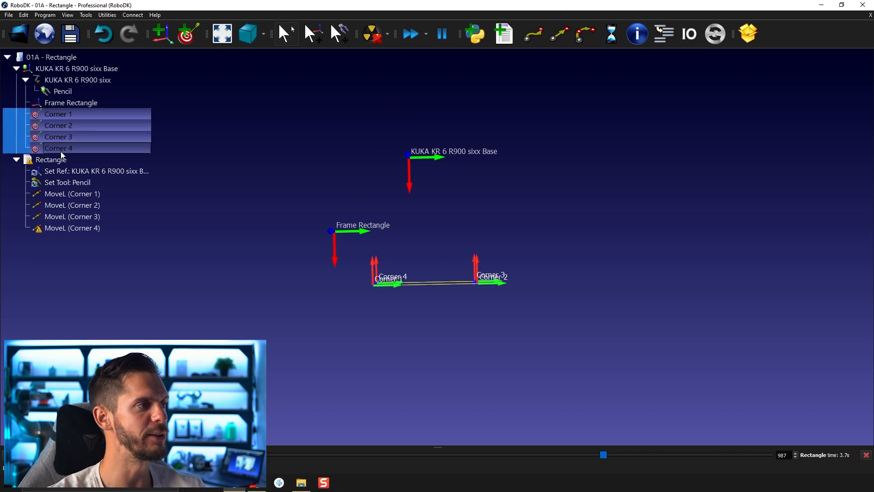
pyautogui.rightClick(59, 136)
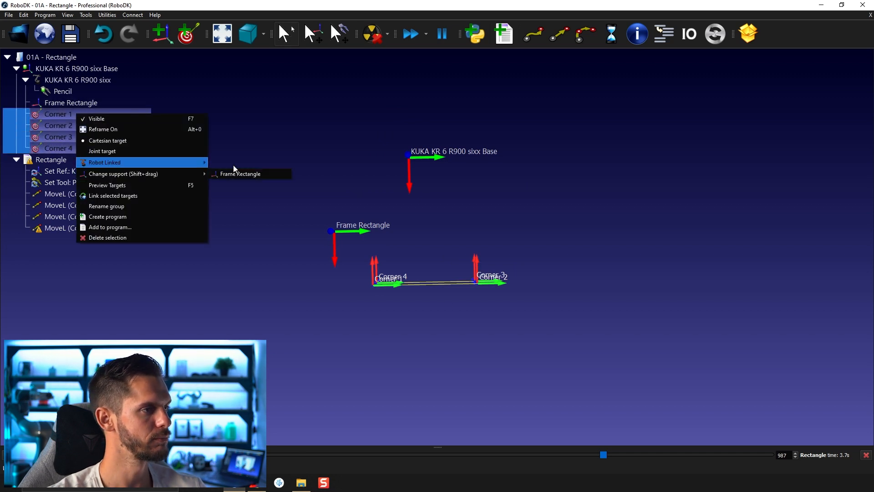
pyautogui.click(239, 173)
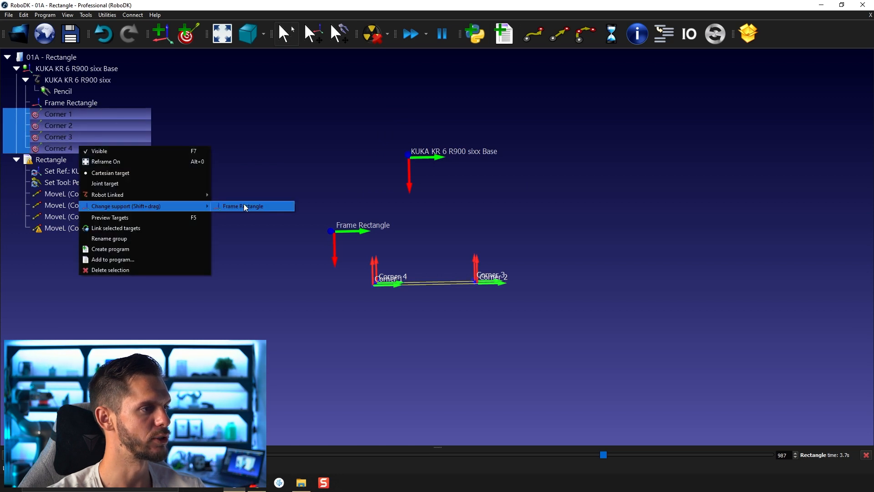
pyautogui.click(242, 205)
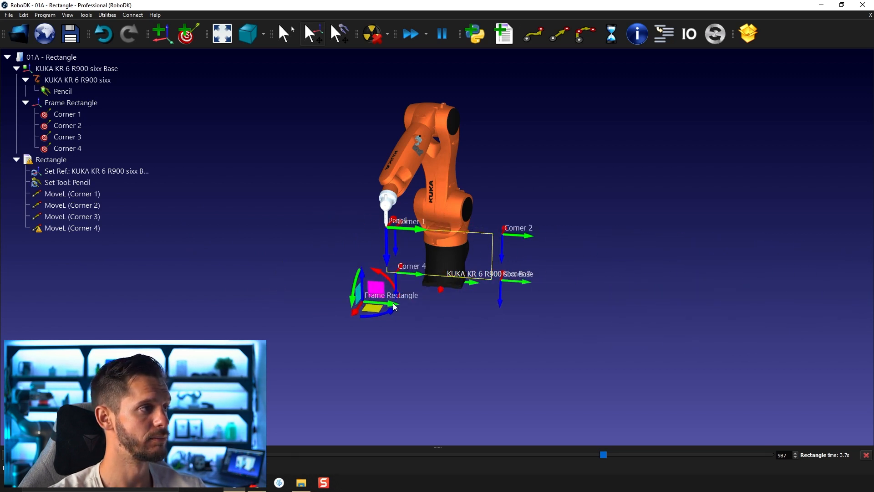
# Select the KUKA KR 6 R900 sixx robot and bring up its jogging panel
pyautogui.rightClick(71, 103)
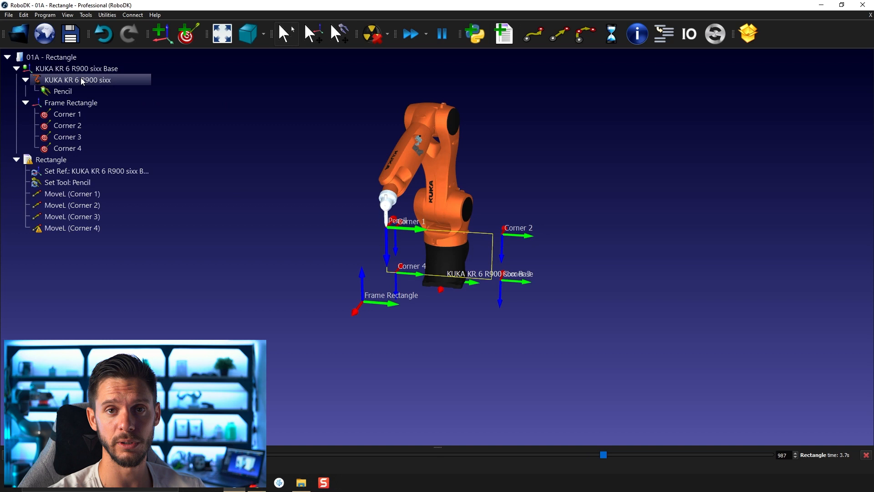
pyautogui.click(77, 69)
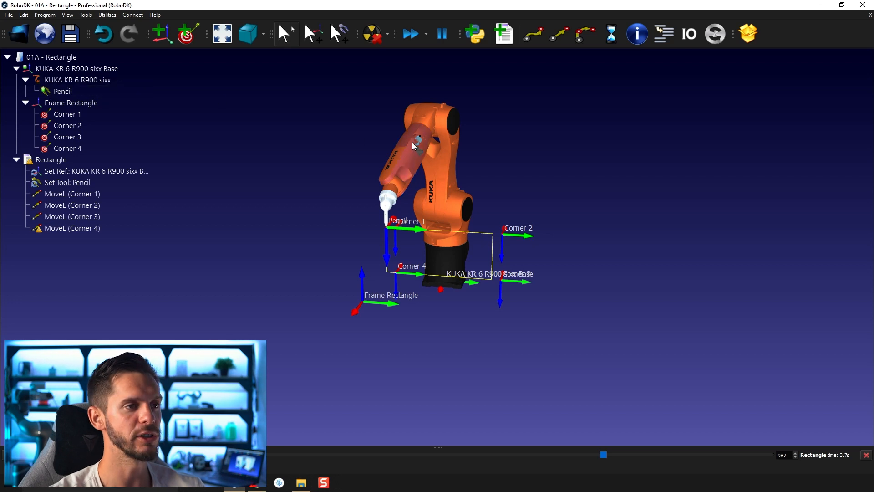
pyautogui.doubleClick(77, 80)
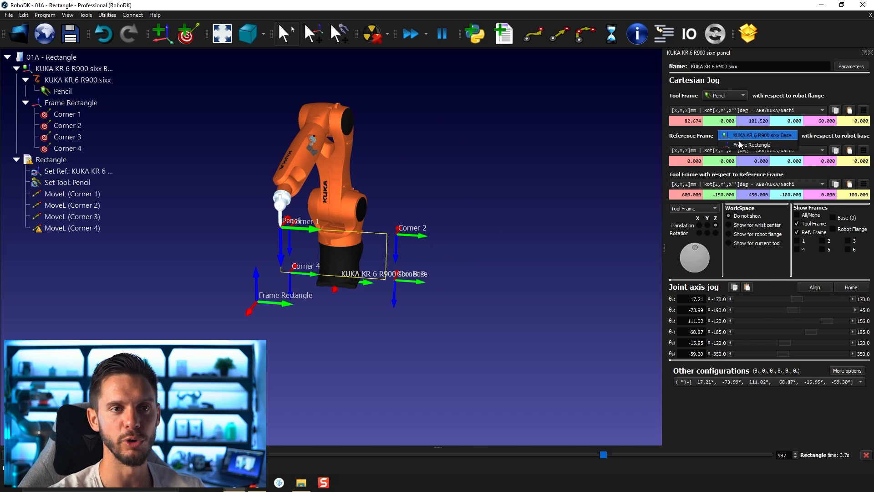
# Make the robot base, then Frame Rectangle, the active reference frame for jogging
pyautogui.click(751, 144)
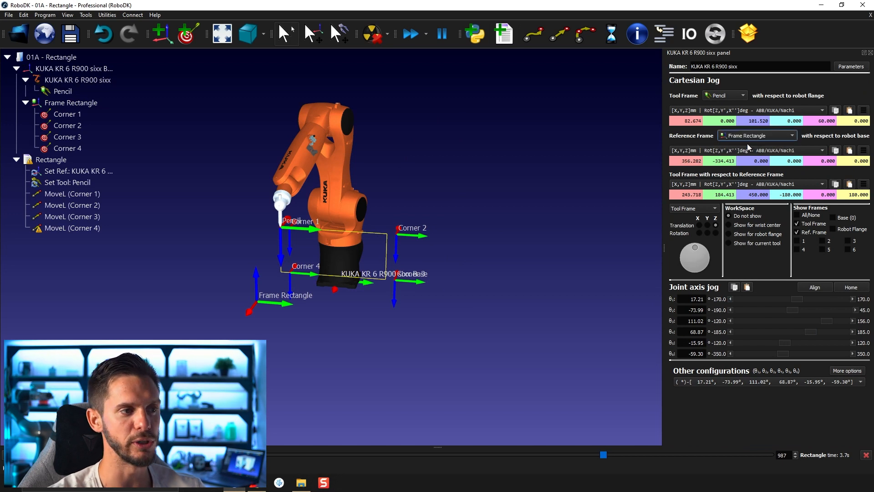
pyautogui.moveTo(268, 125)
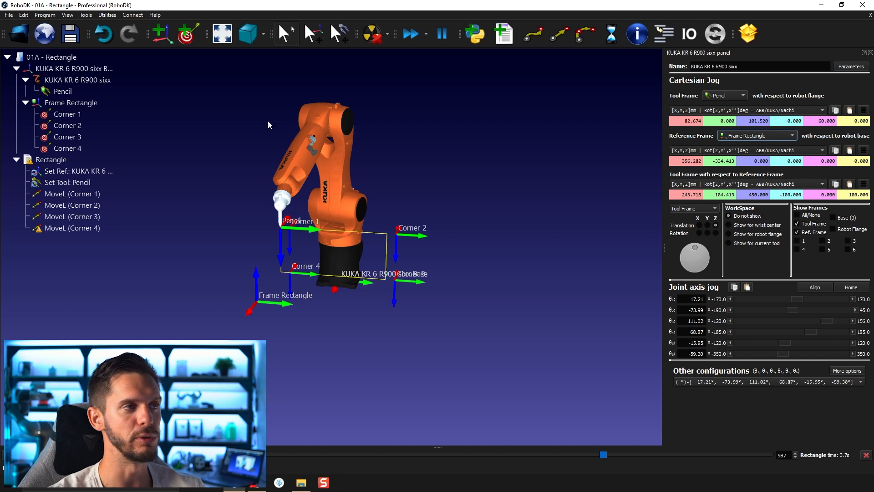
pyautogui.rightClick(73, 68)
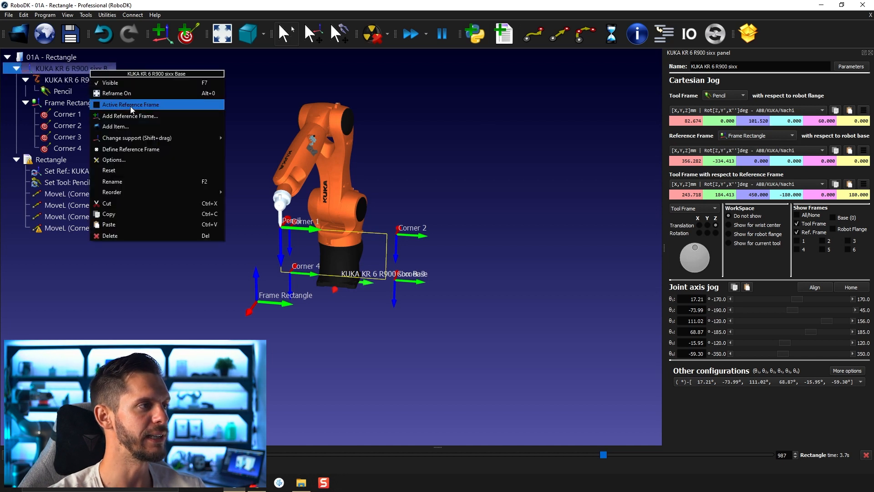
pyautogui.click(130, 104)
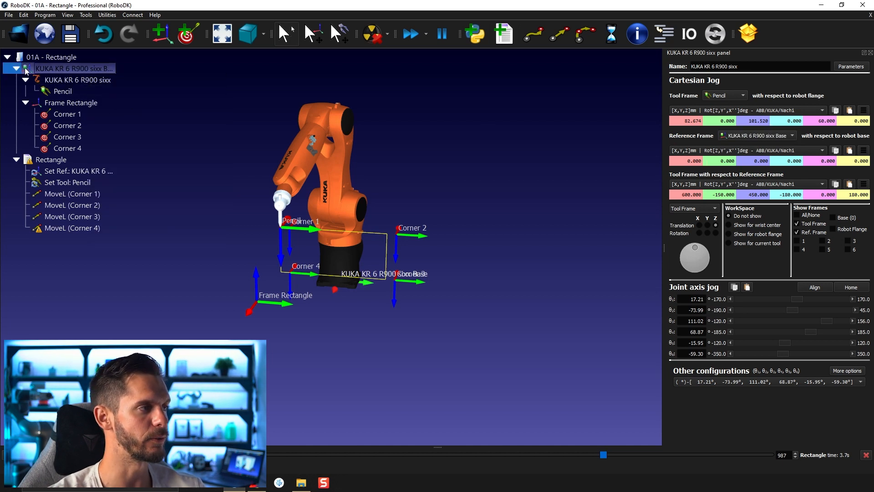
pyautogui.rightClick(71, 103)
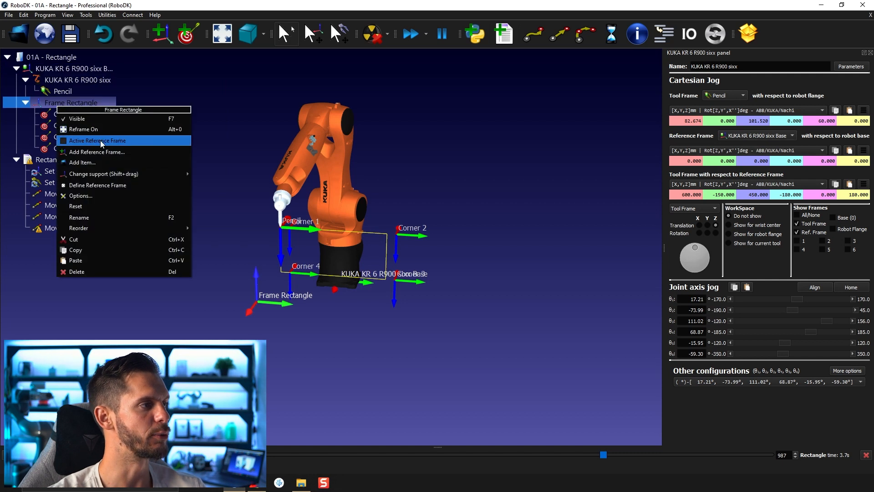
pyautogui.click(98, 140)
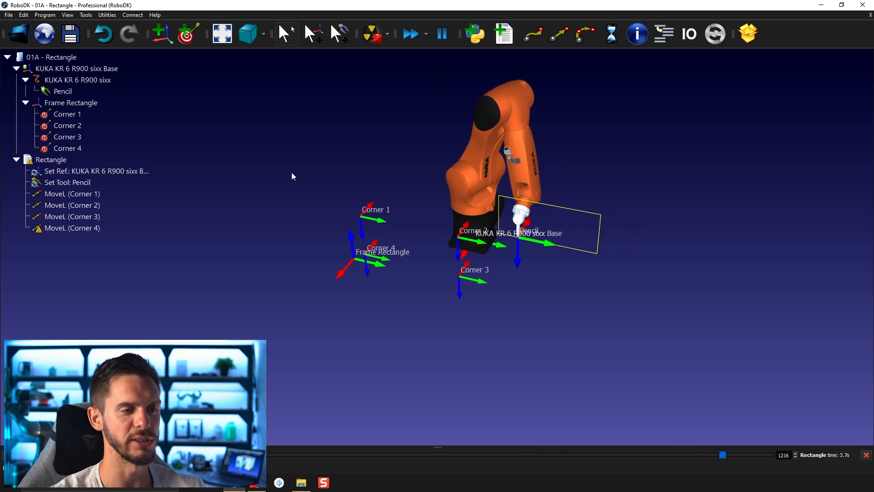
# Link the Rectangle program's Set Ref instruction to Frame Rectangle
pyautogui.click(94, 171)
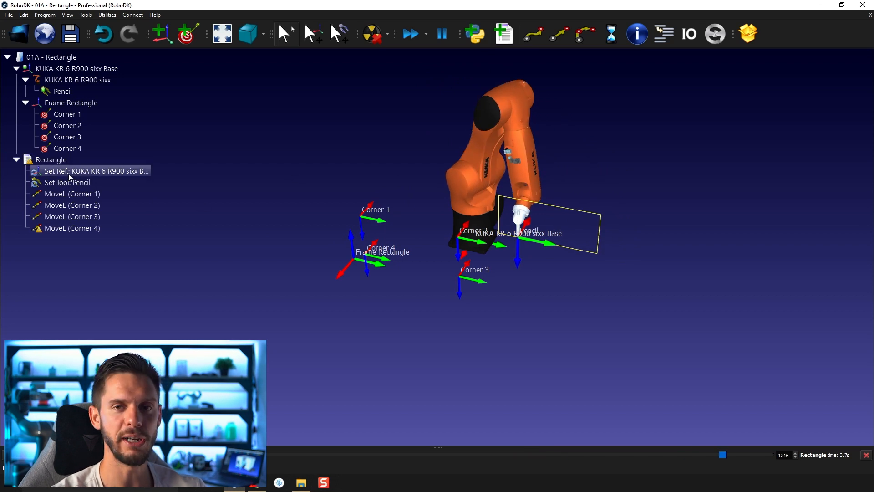
pyautogui.moveTo(45, 175)
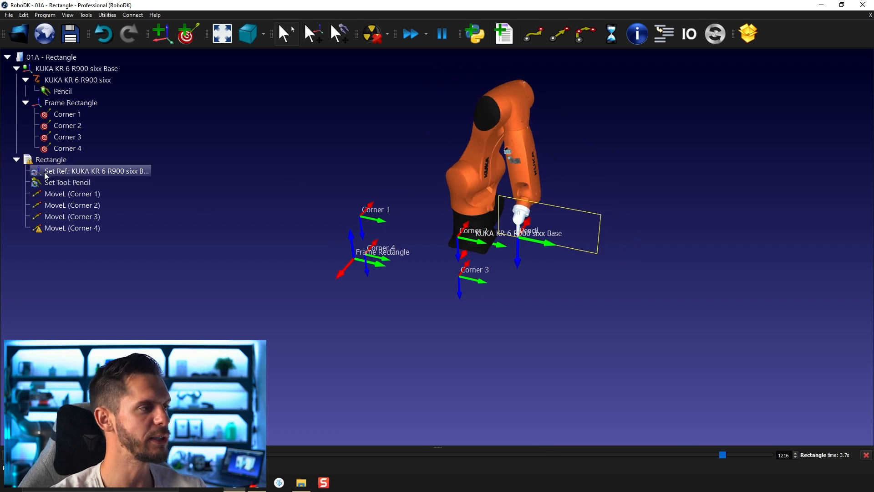
pyautogui.moveTo(105, 178)
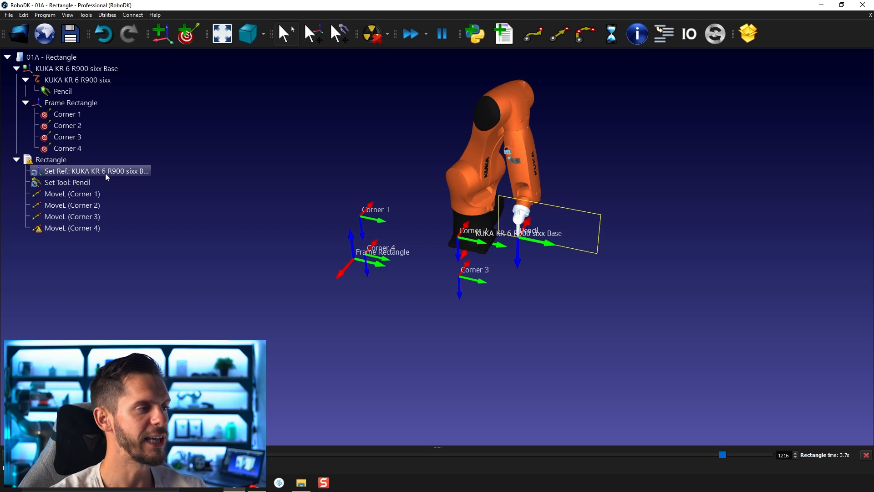
pyautogui.moveTo(147, 173)
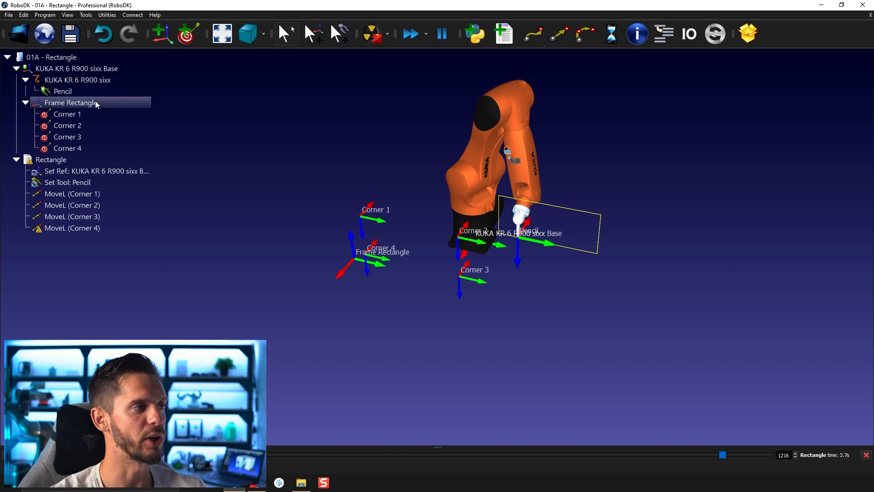
pyautogui.click(67, 126)
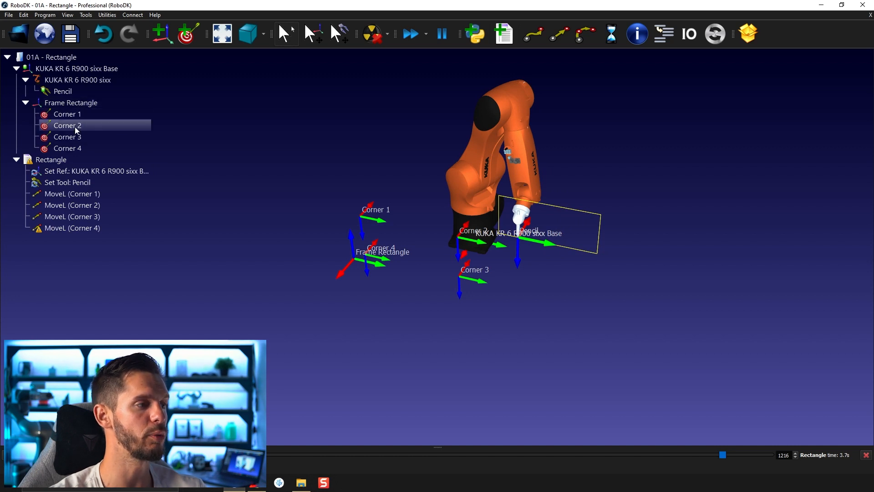
pyautogui.moveTo(67, 132)
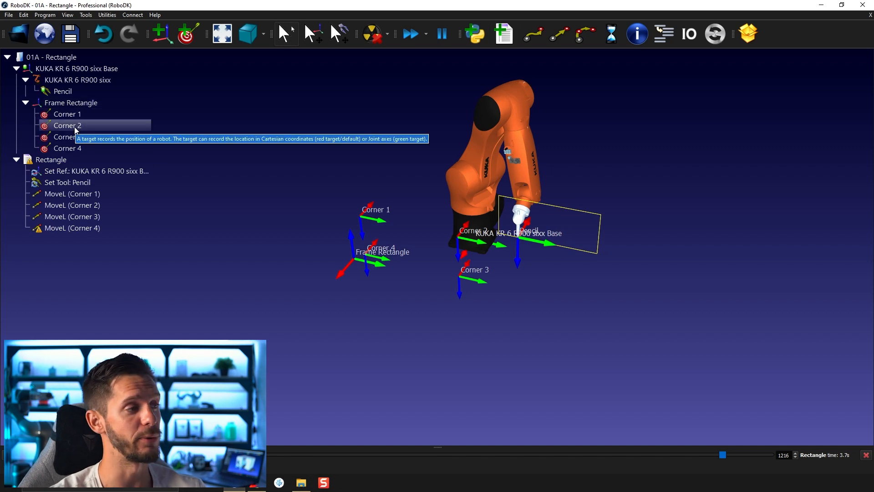
pyautogui.moveTo(52, 114)
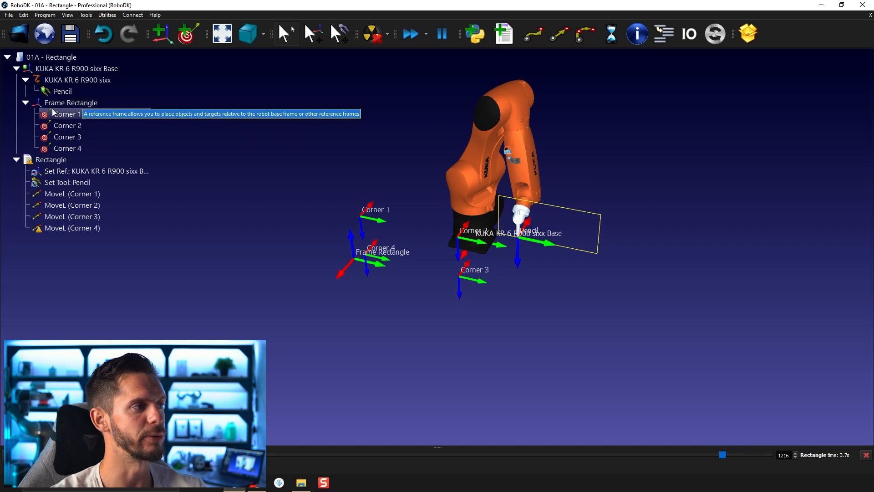
pyautogui.moveTo(89, 171)
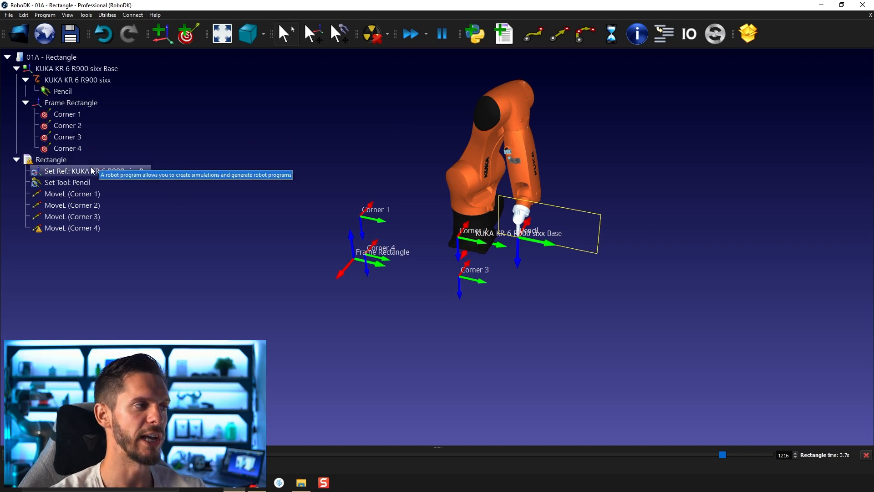
pyautogui.rightClick(66, 170)
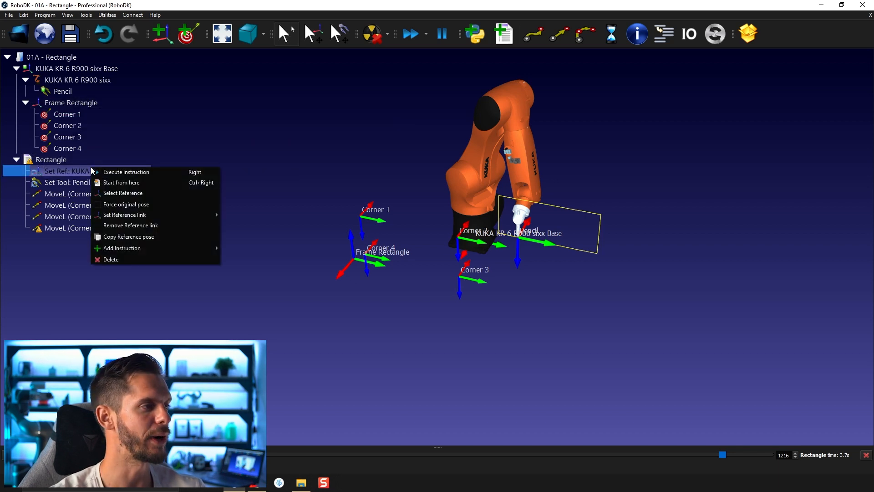
pyautogui.moveTo(125, 215)
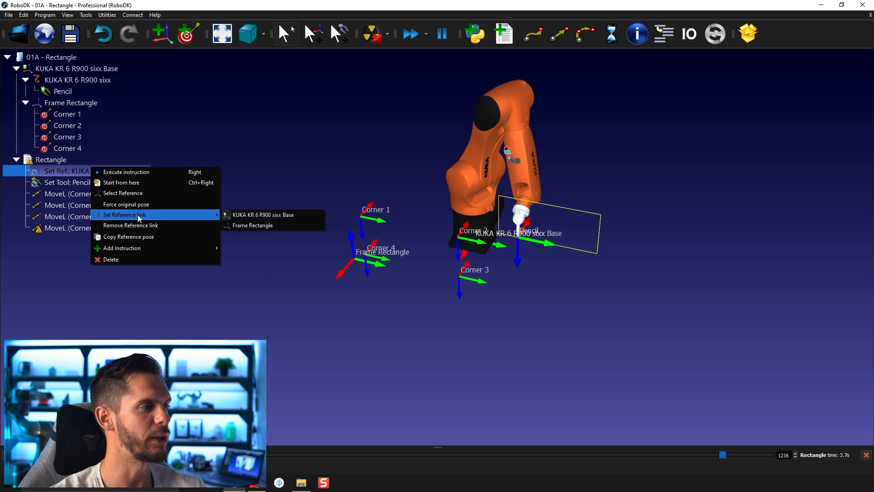
pyautogui.moveTo(267, 225)
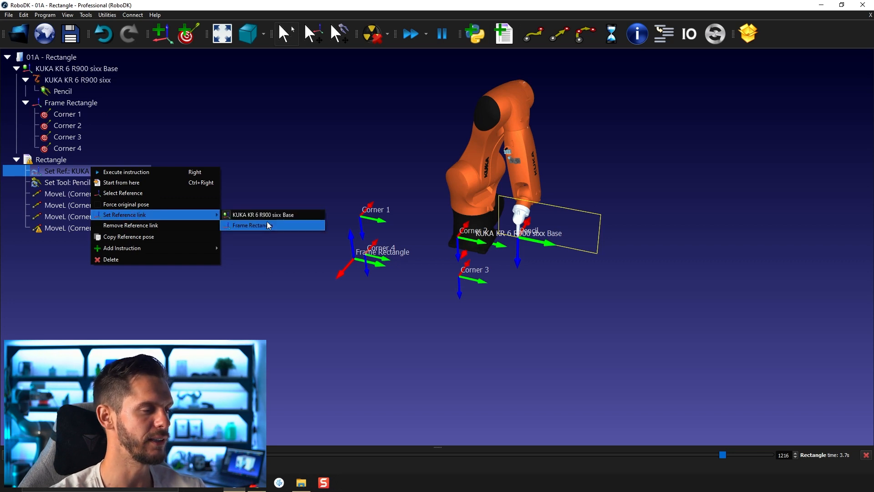
pyautogui.click(251, 225)
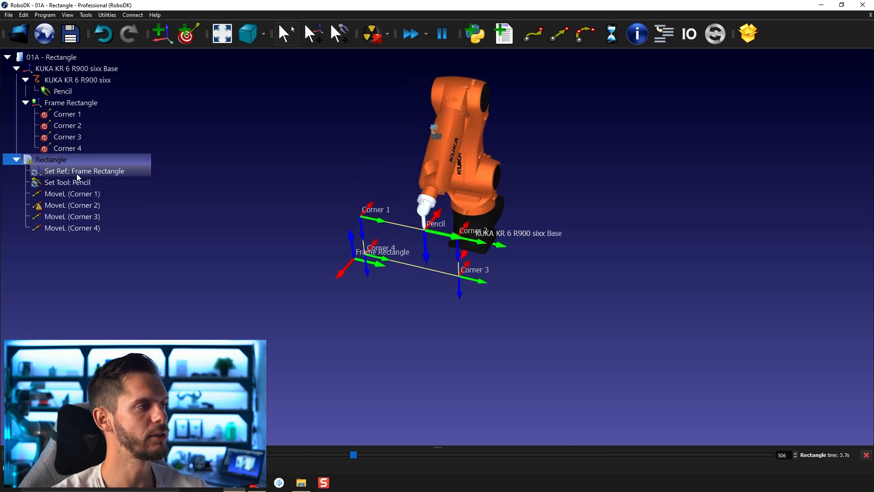
# Run Set Ref and Set Tool, then step the robot to Corner 1, Corner 3 and back between Corners 2 and 3
pyautogui.click(84, 171)
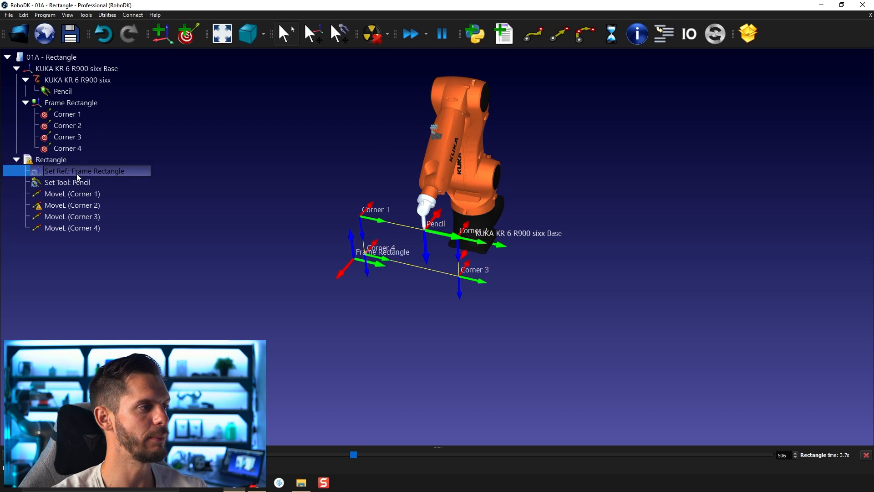
pyautogui.click(67, 182)
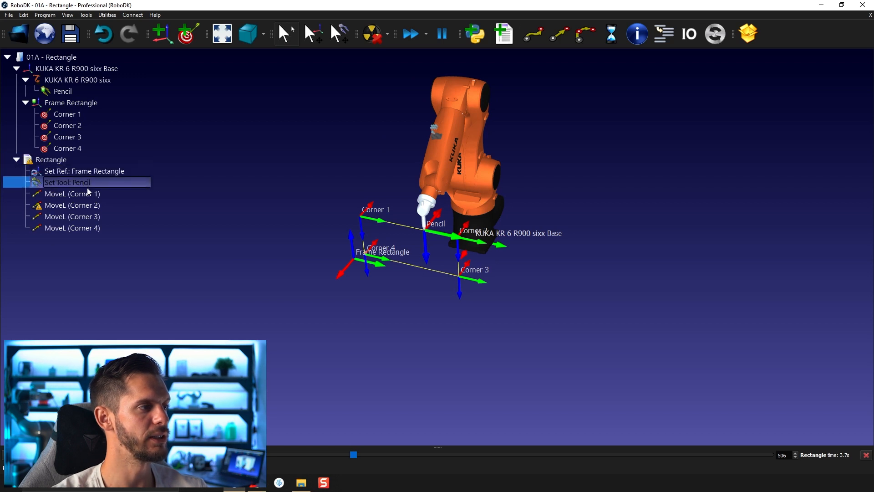
pyautogui.click(73, 193)
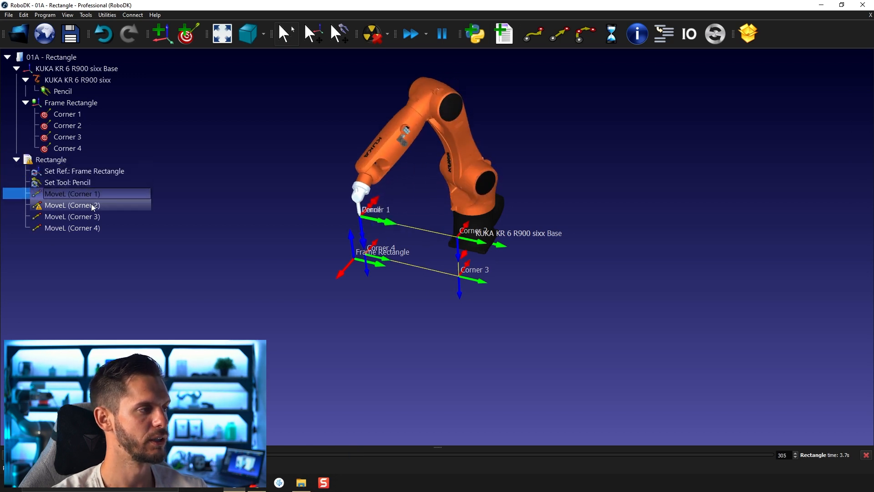
pyautogui.click(72, 217)
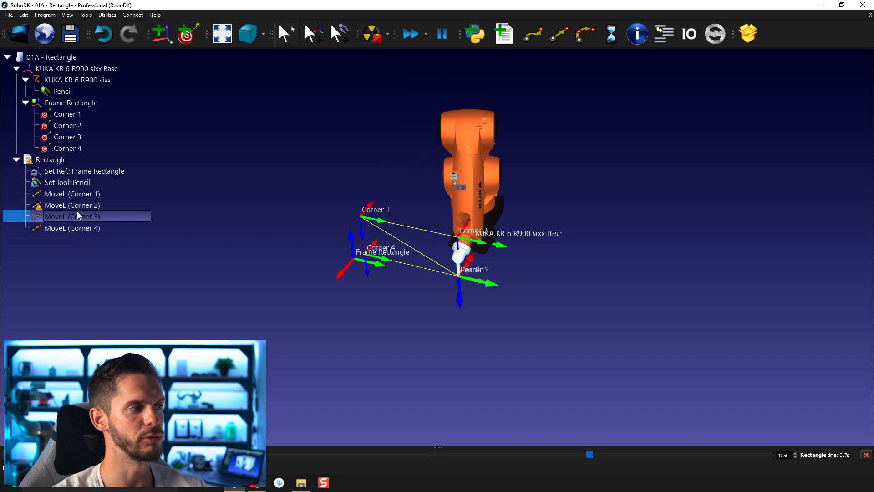
pyautogui.click(73, 204)
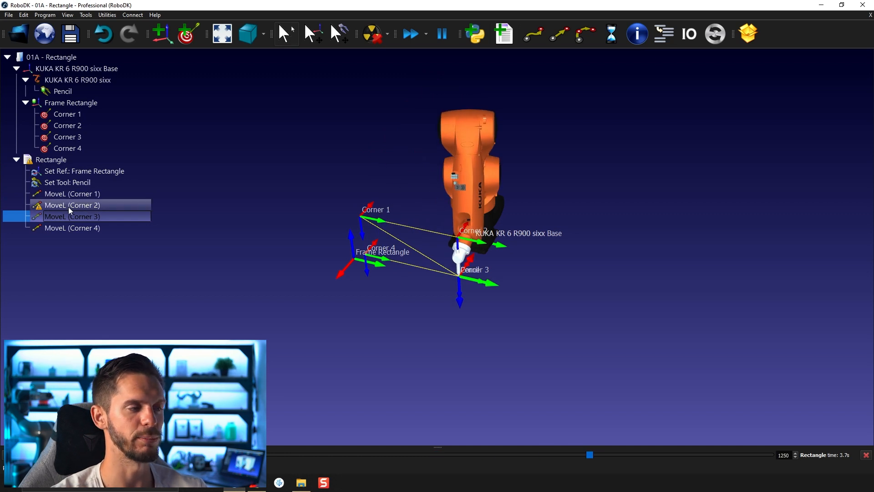
pyautogui.click(71, 217)
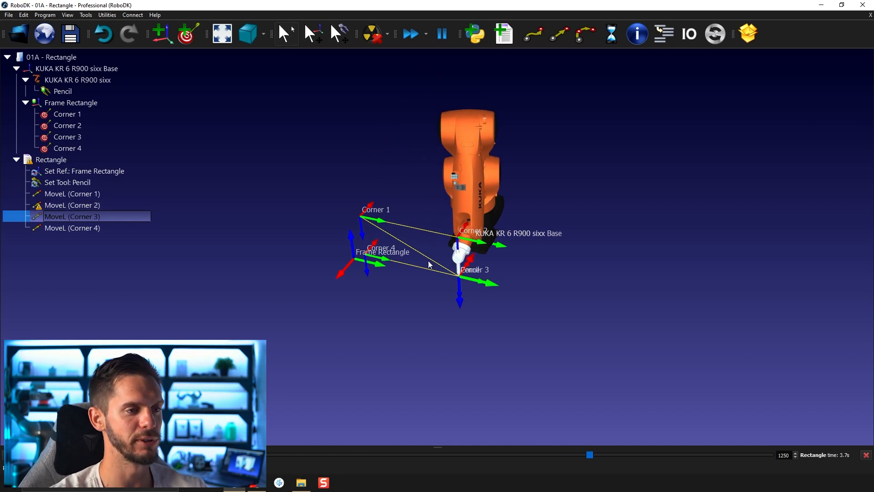
pyautogui.moveTo(72, 228)
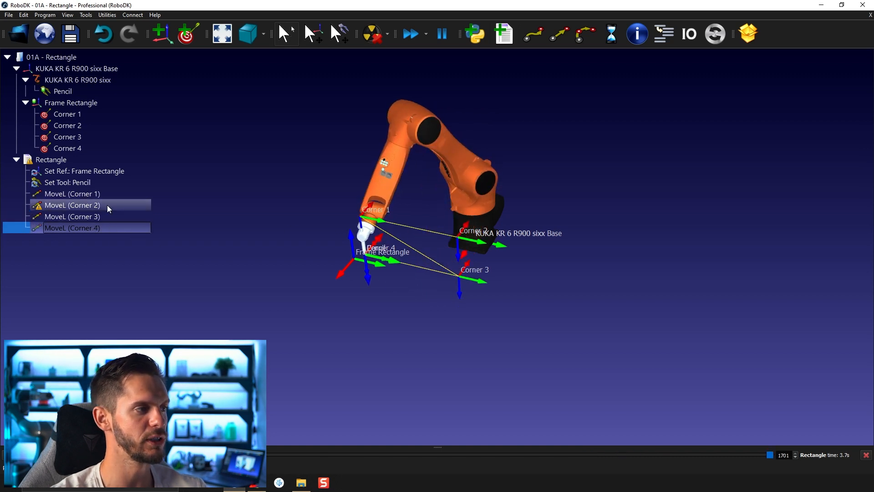
# Step the robot to Corner 2 and Corner 4, then select the Rectangle program node
pyautogui.click(71, 205)
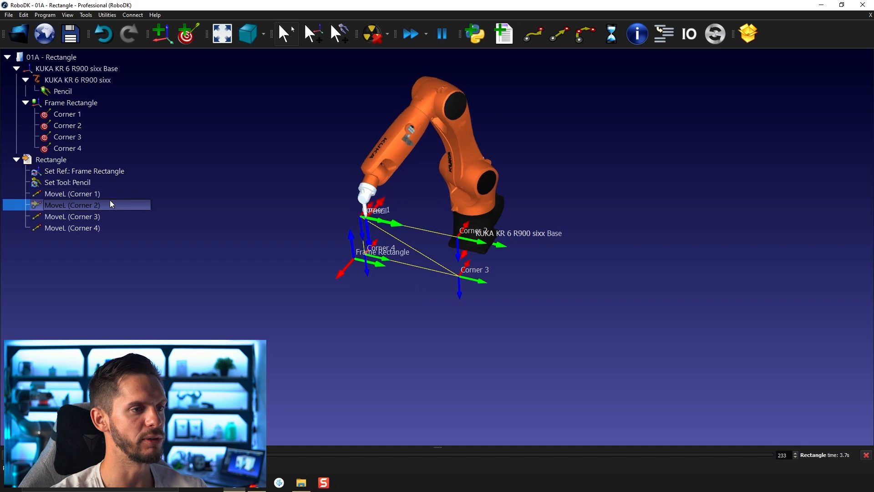
pyautogui.click(72, 227)
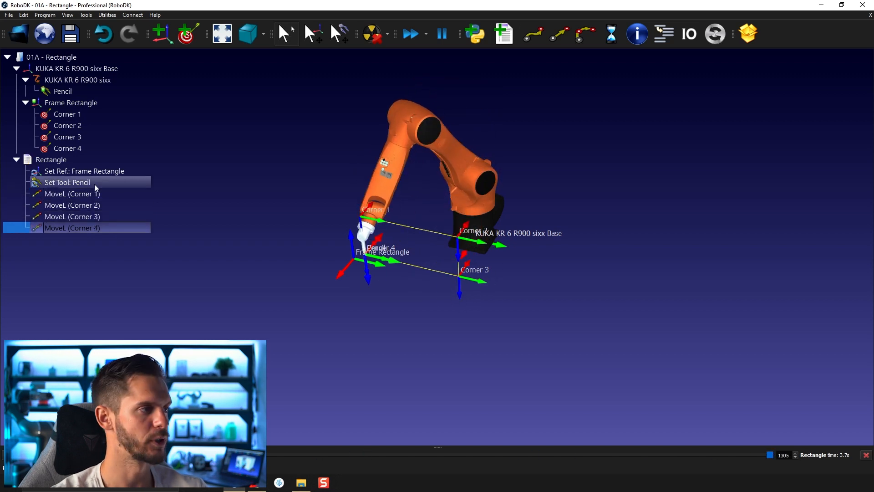
pyautogui.click(51, 159)
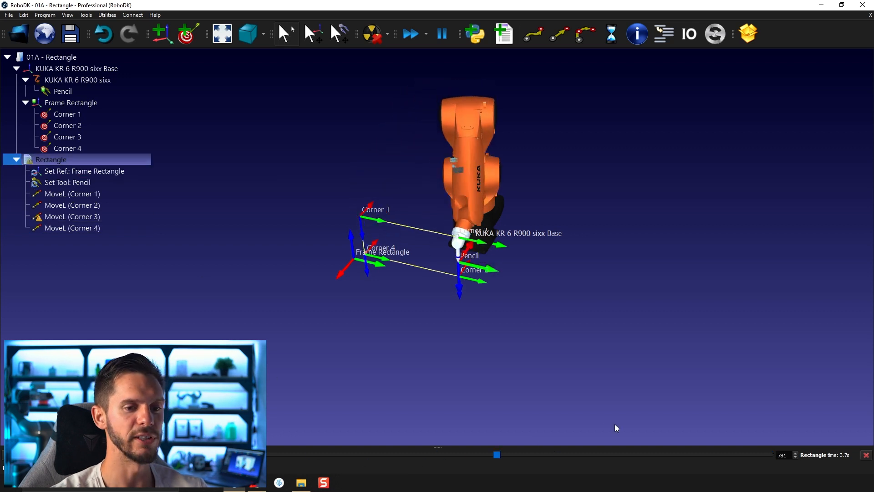
# Run the MoveL instructions to Corner 2, Corner 1 and Corner 4 one at a time
pyautogui.click(71, 205)
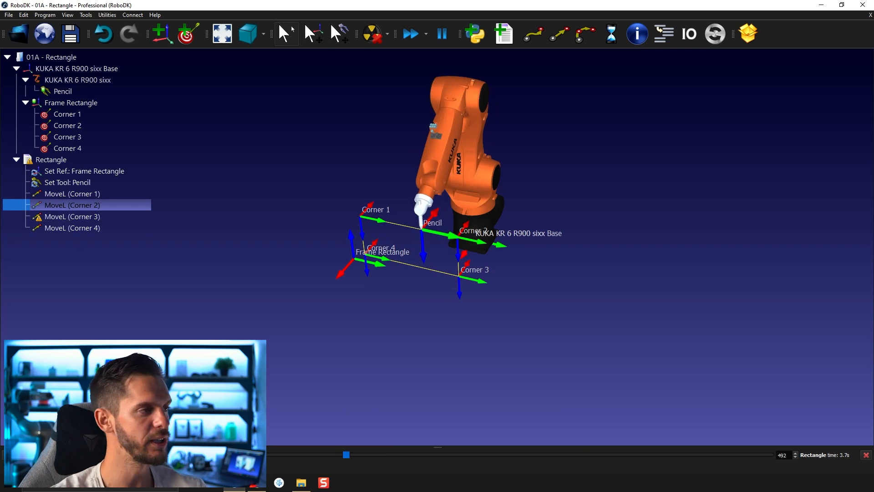
pyautogui.click(71, 193)
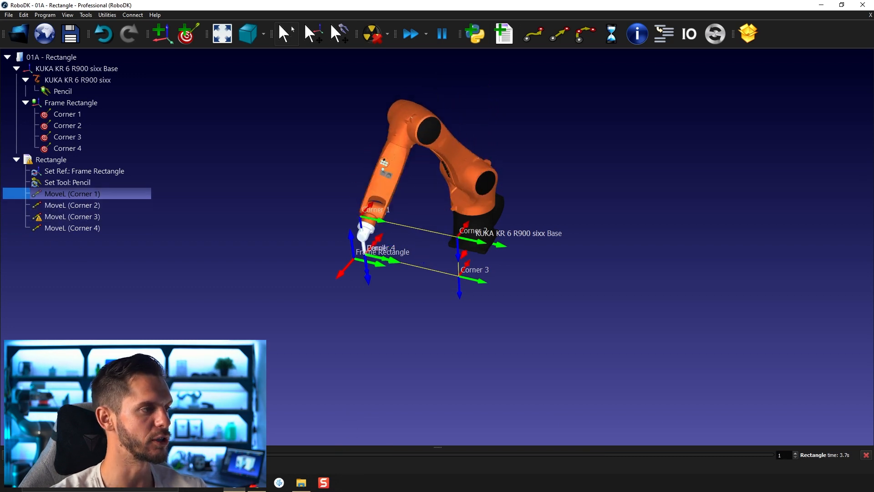
pyautogui.click(71, 227)
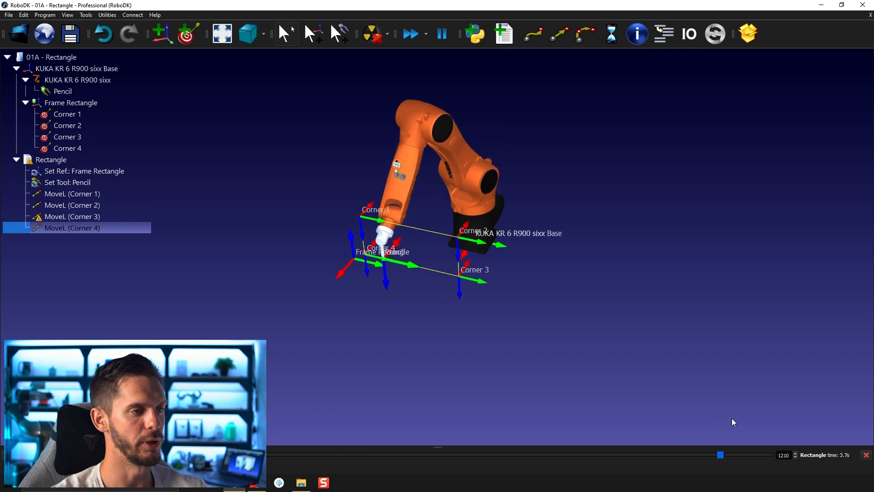